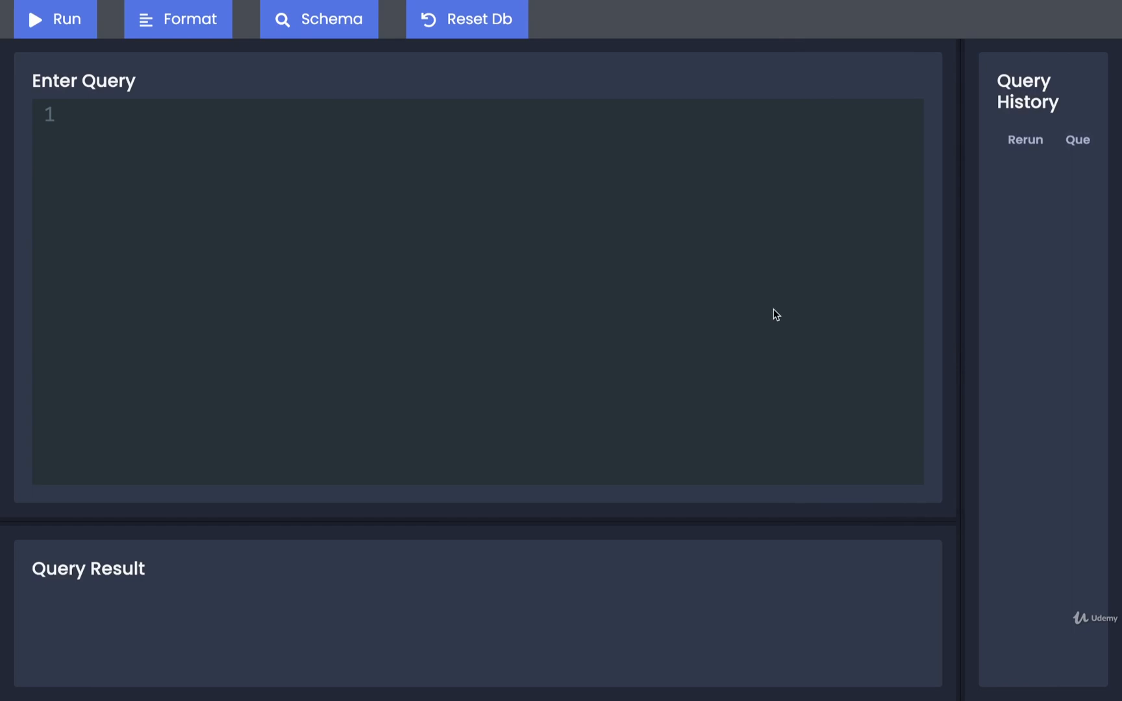
Run SELECT COUNT(*) FROM users, returning 50, then clear the query text
text(SELECT)
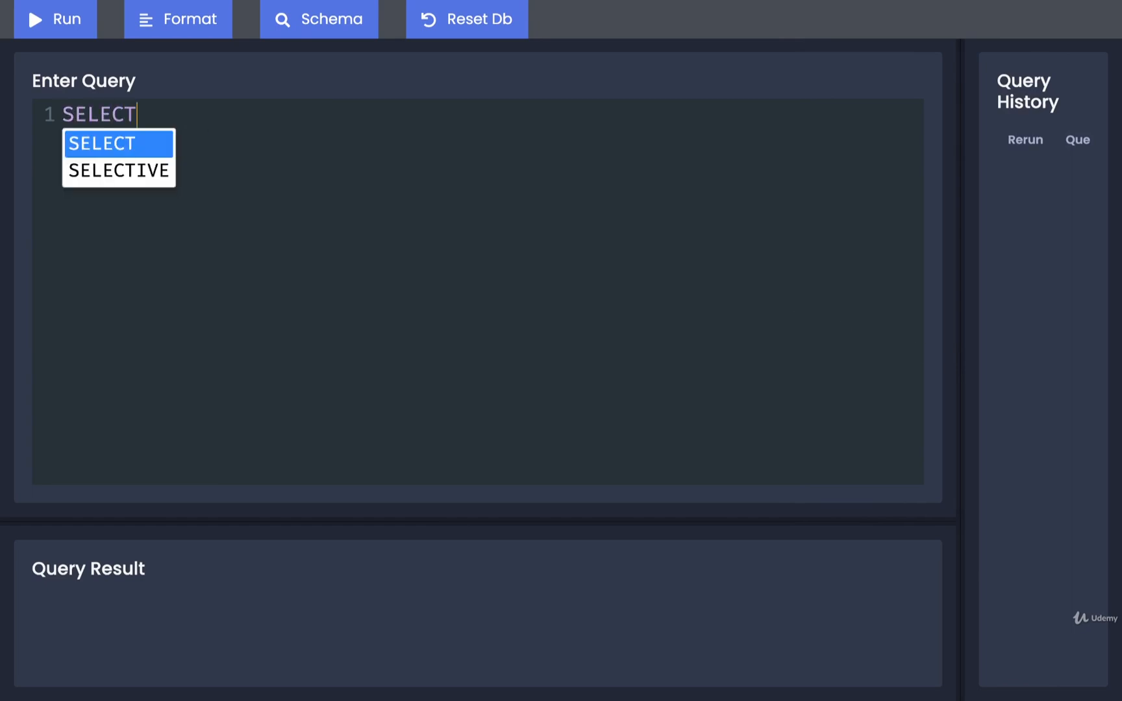
text(COUNT(*))
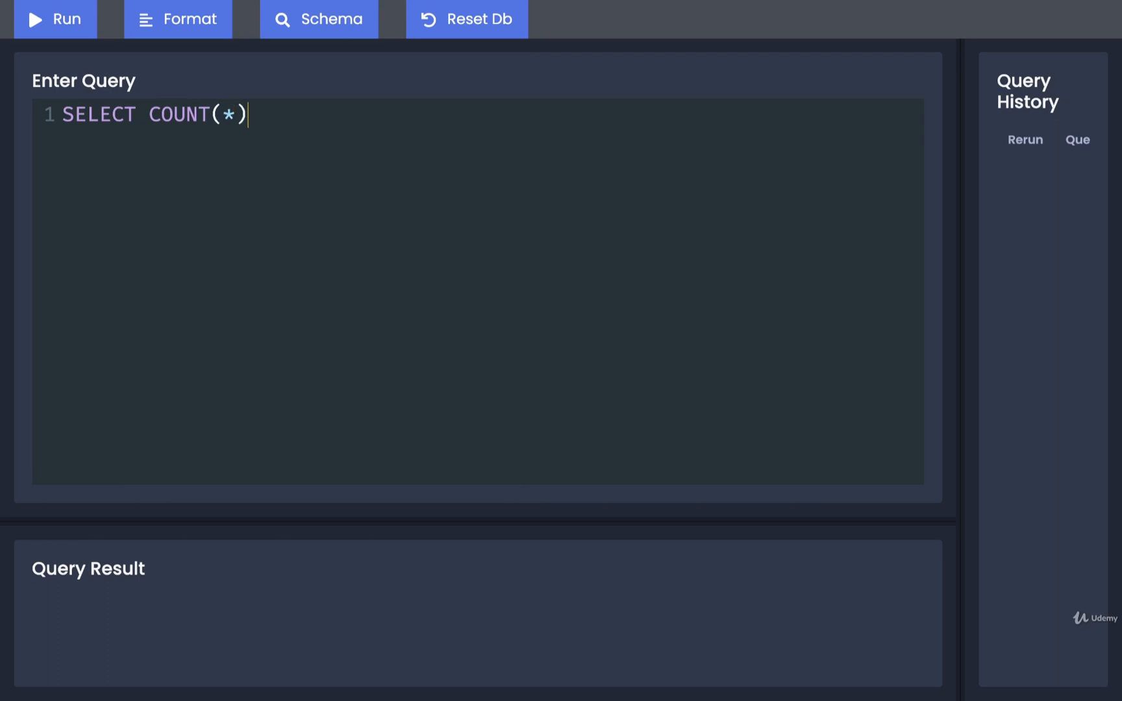
text(FROM users;)
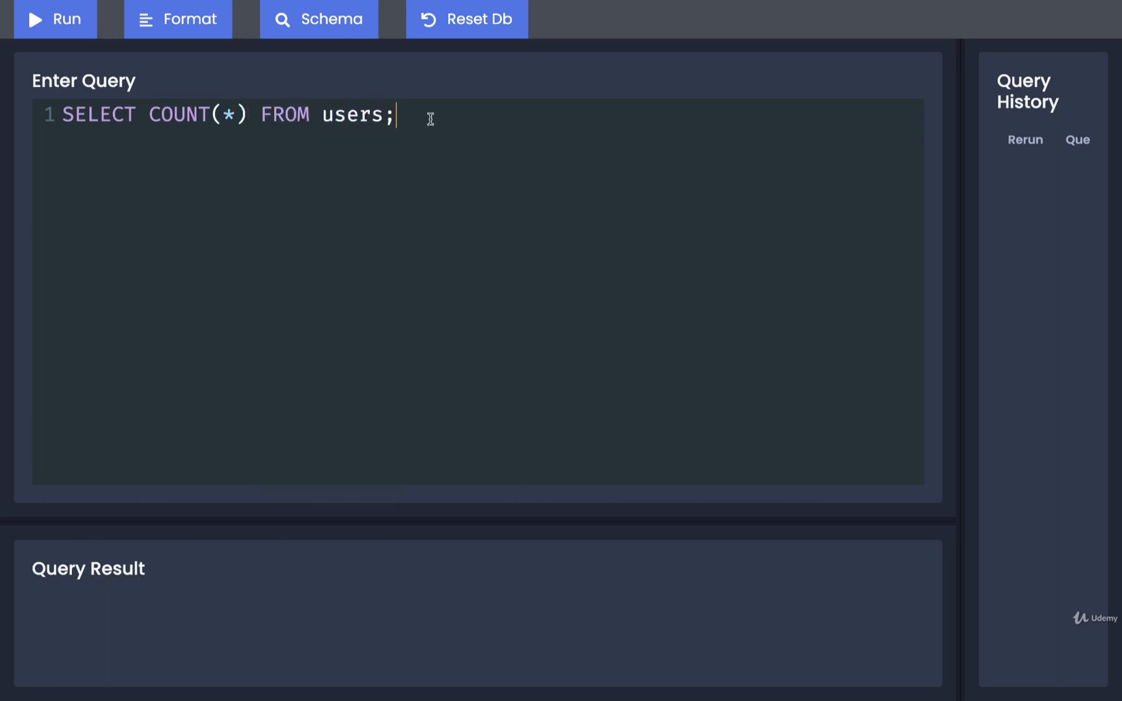
click(54, 18)
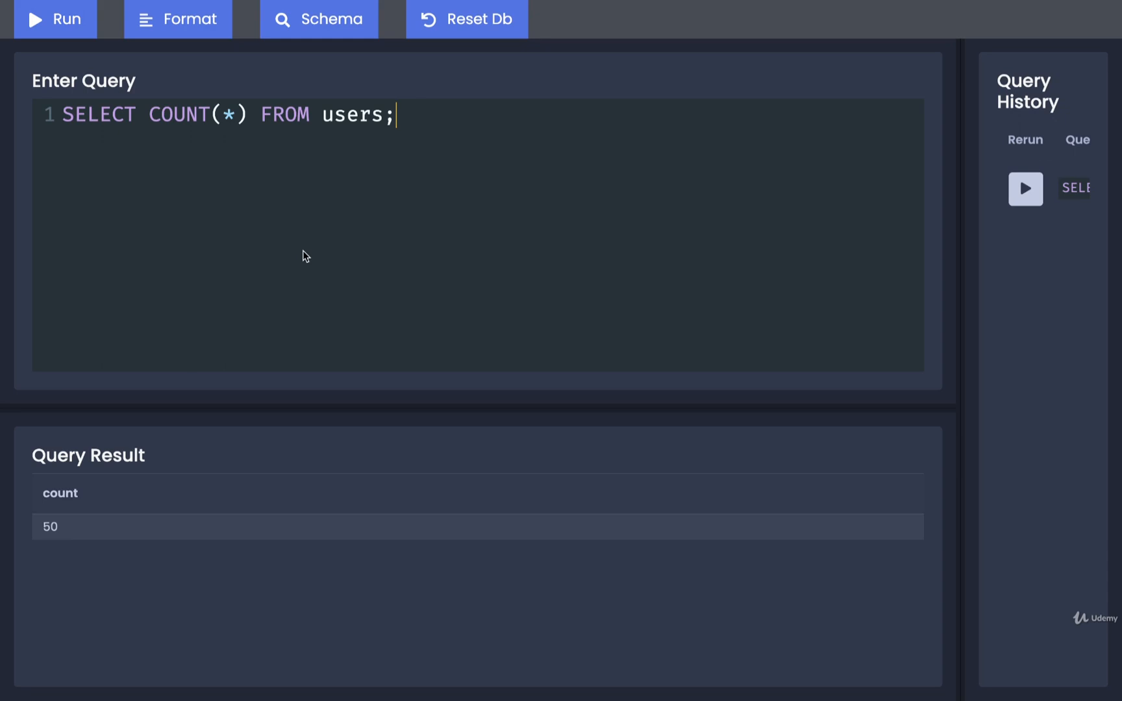
key(ctrl+a)
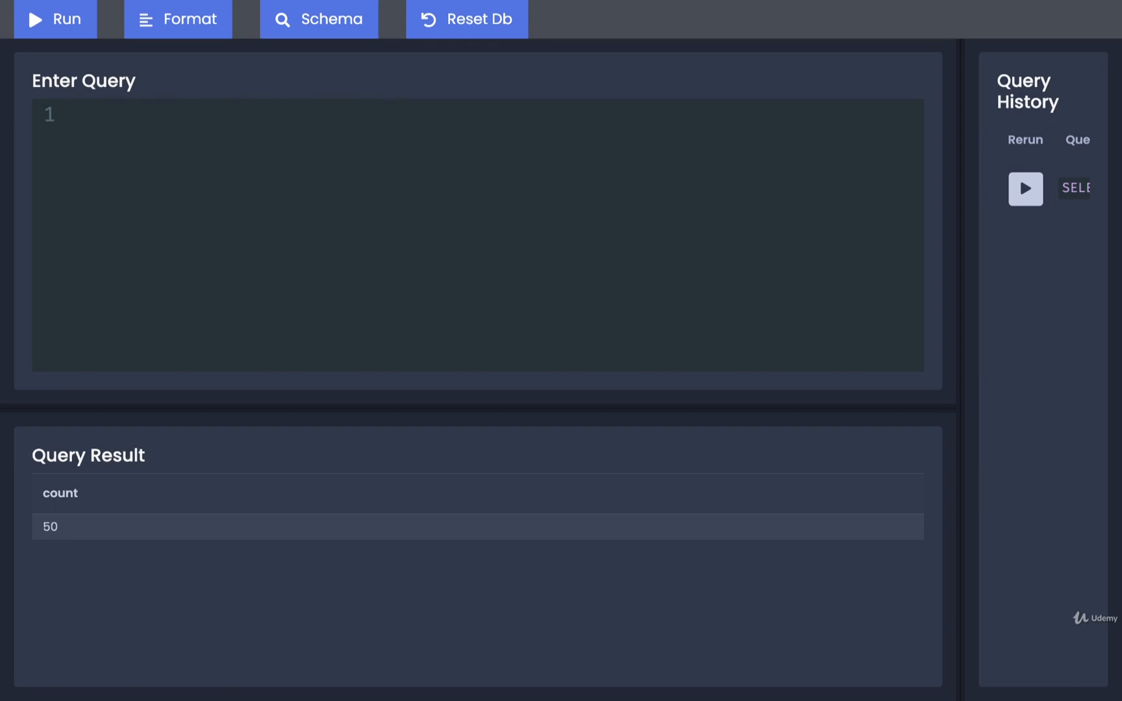
Run SELECT * FROM users OFFSET 40 to list users 41 through 50
text(SELECT * FROM)
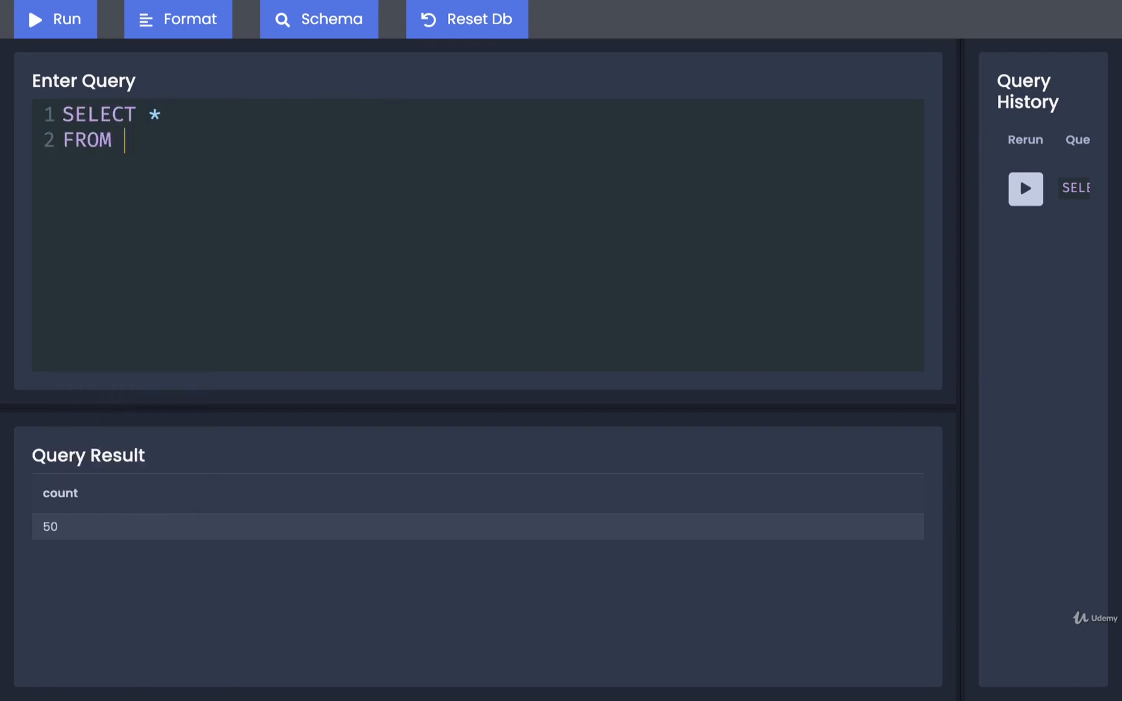
text(users)
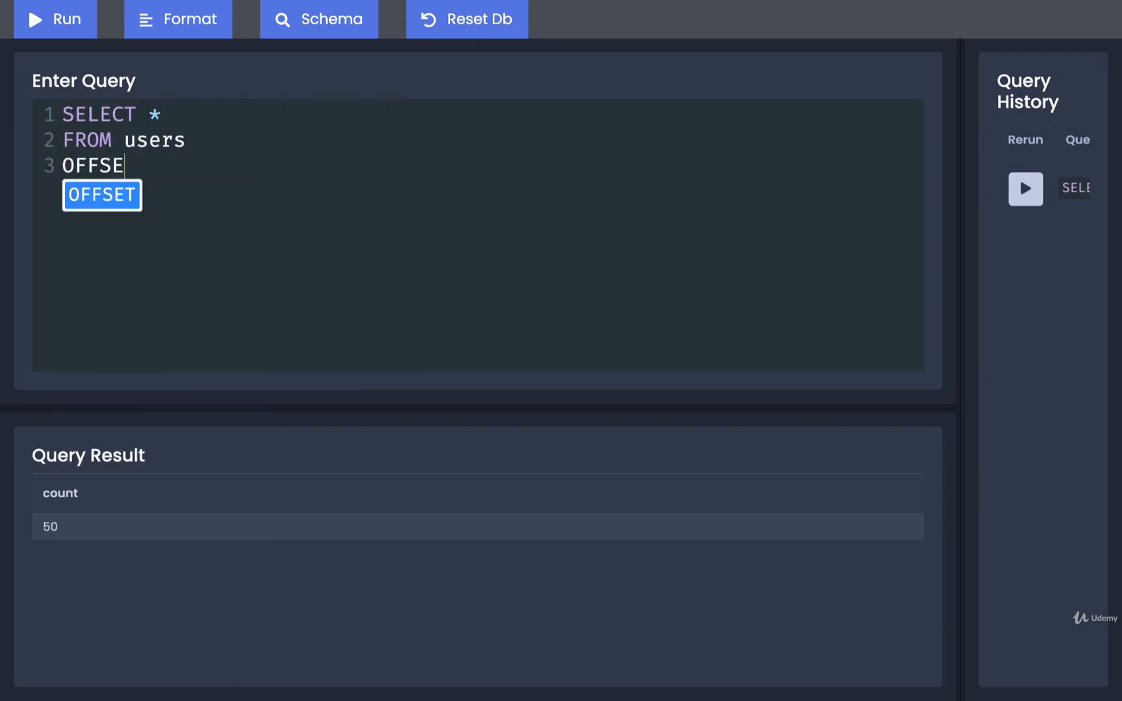
text(40;)
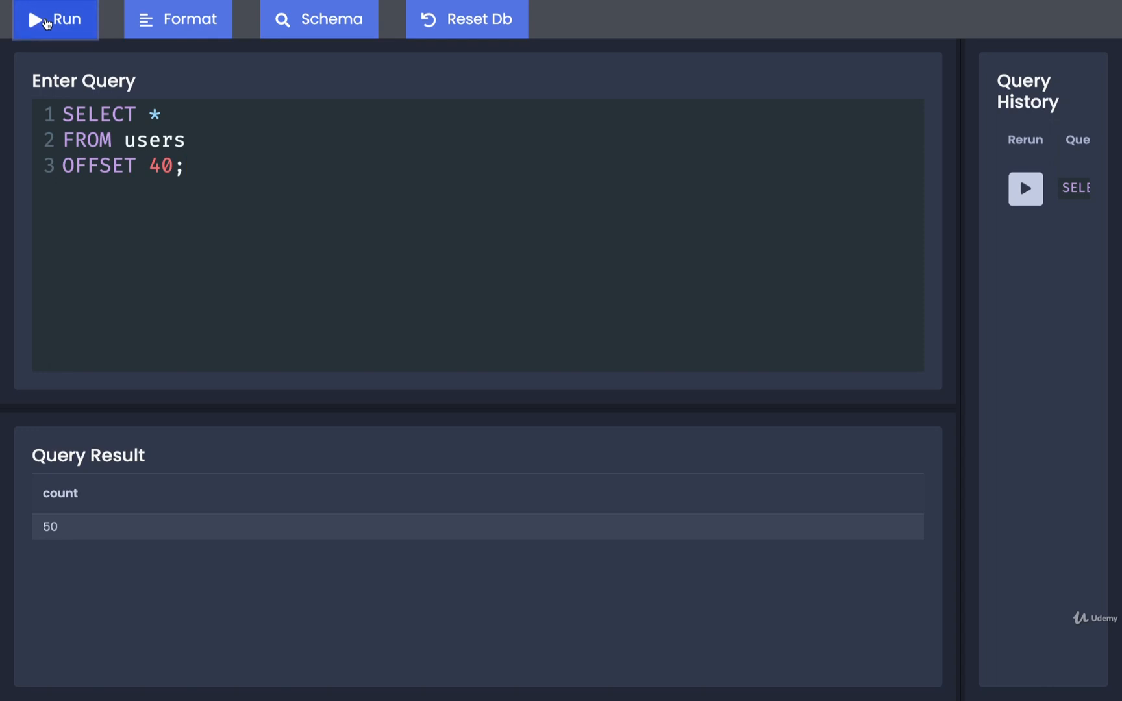
click(54, 19)
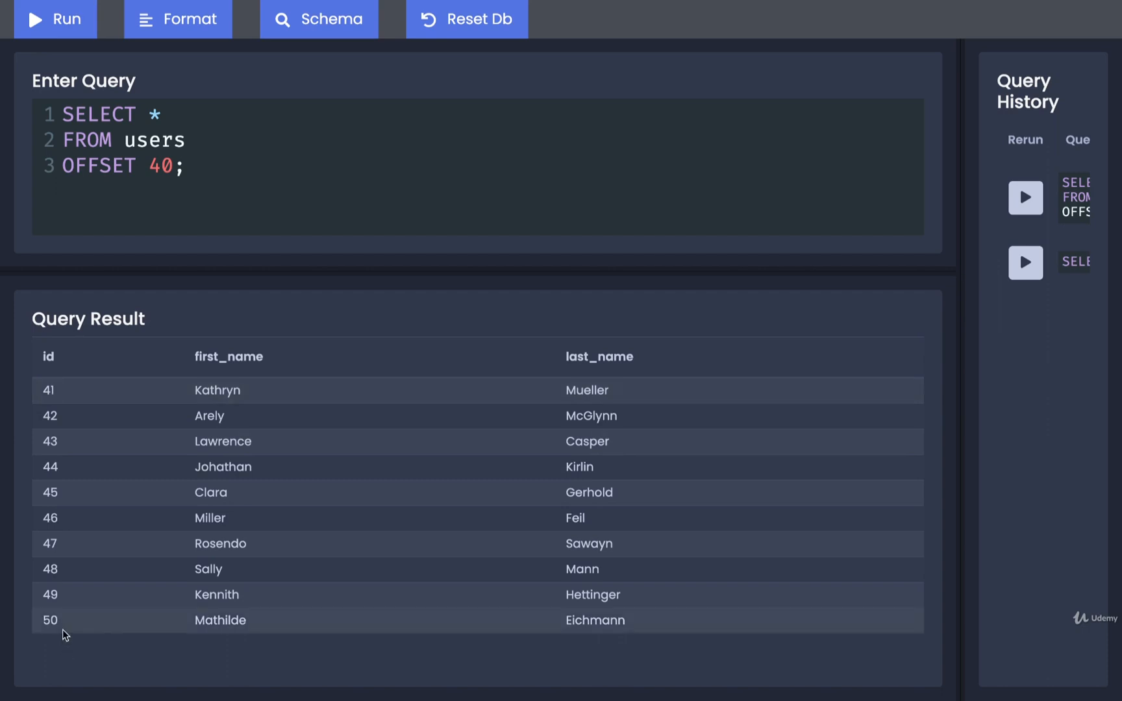
mouse_move(229, 210)
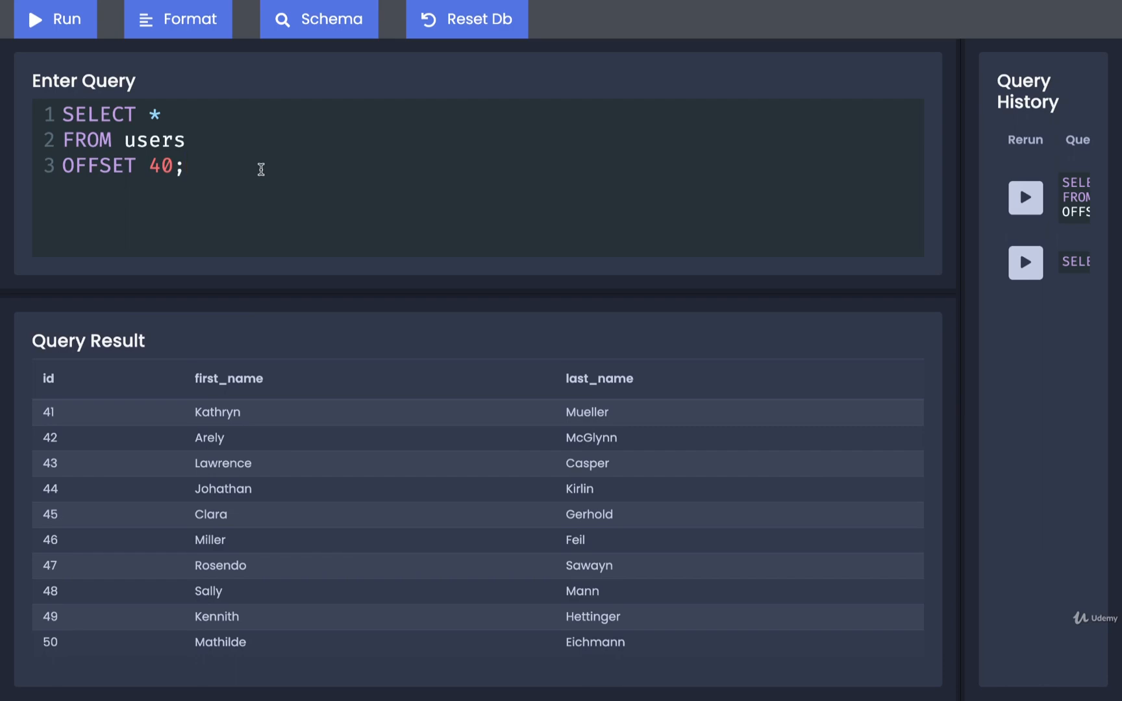
mouse_move(314, 164)
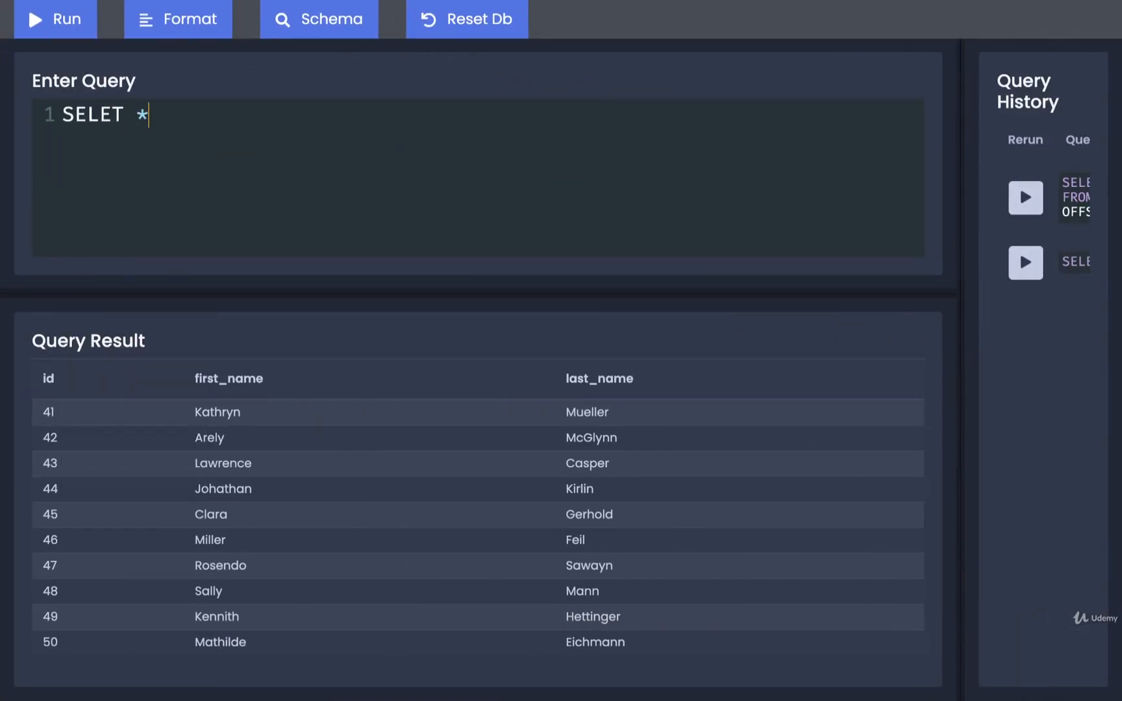
Run SELECT * FROM users LIMIT 5 to list users 1 through 5
text(*)
text(FROM)
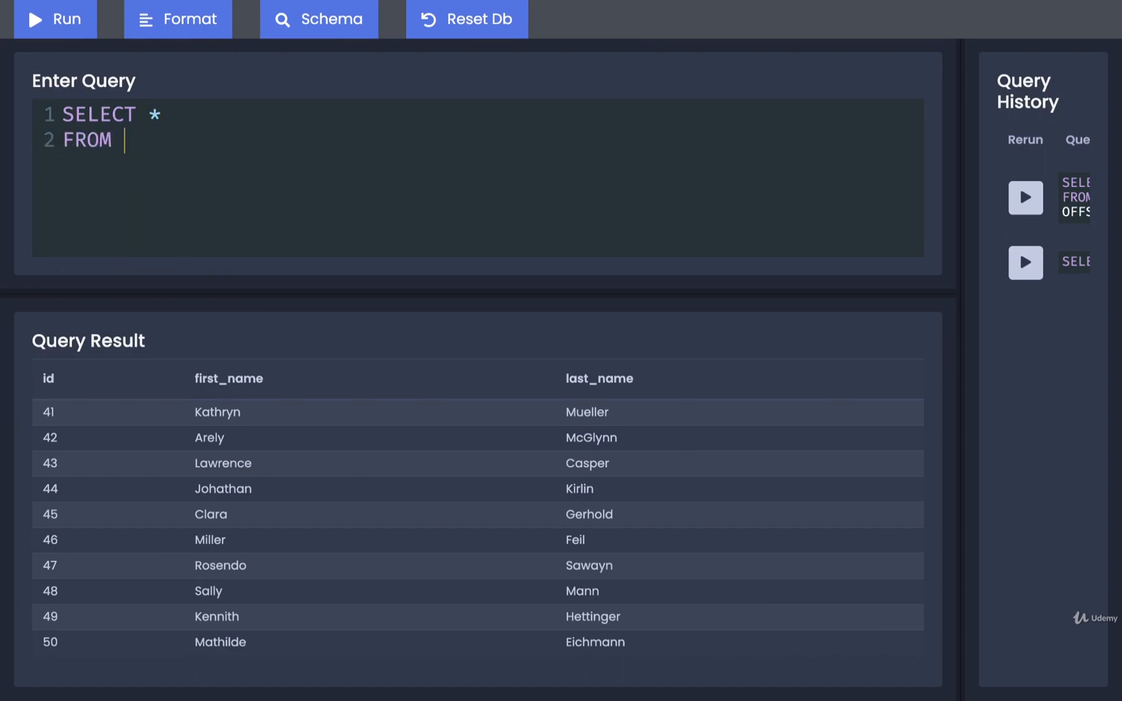
text(users)
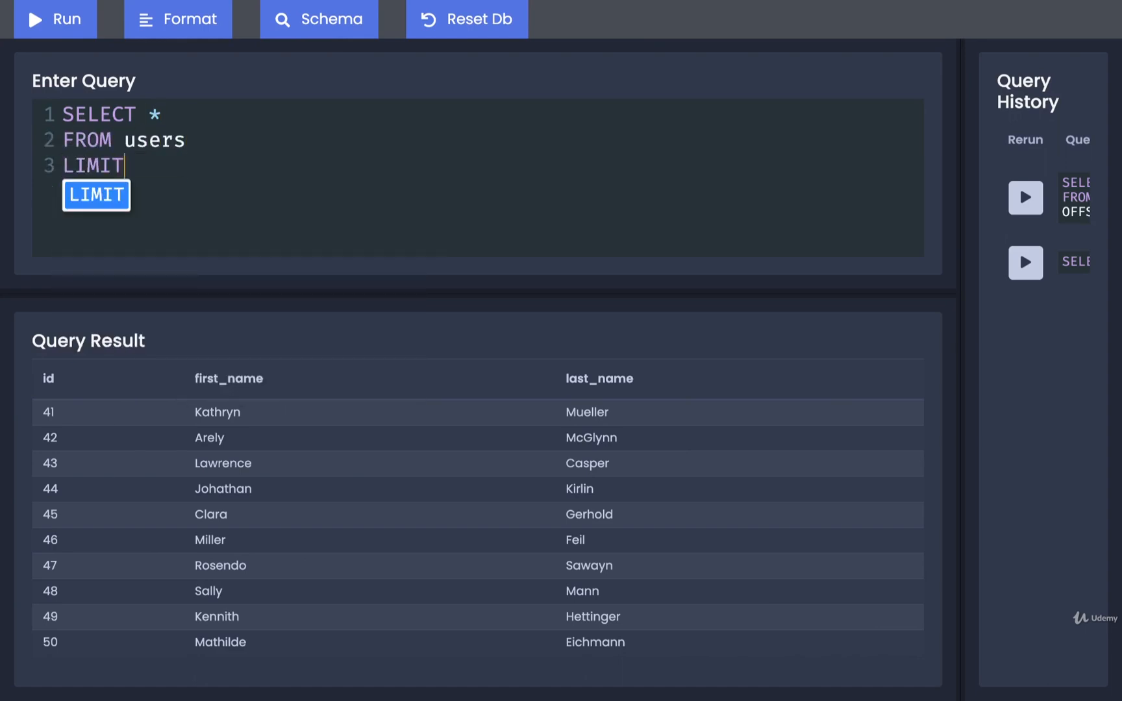
text(5;)
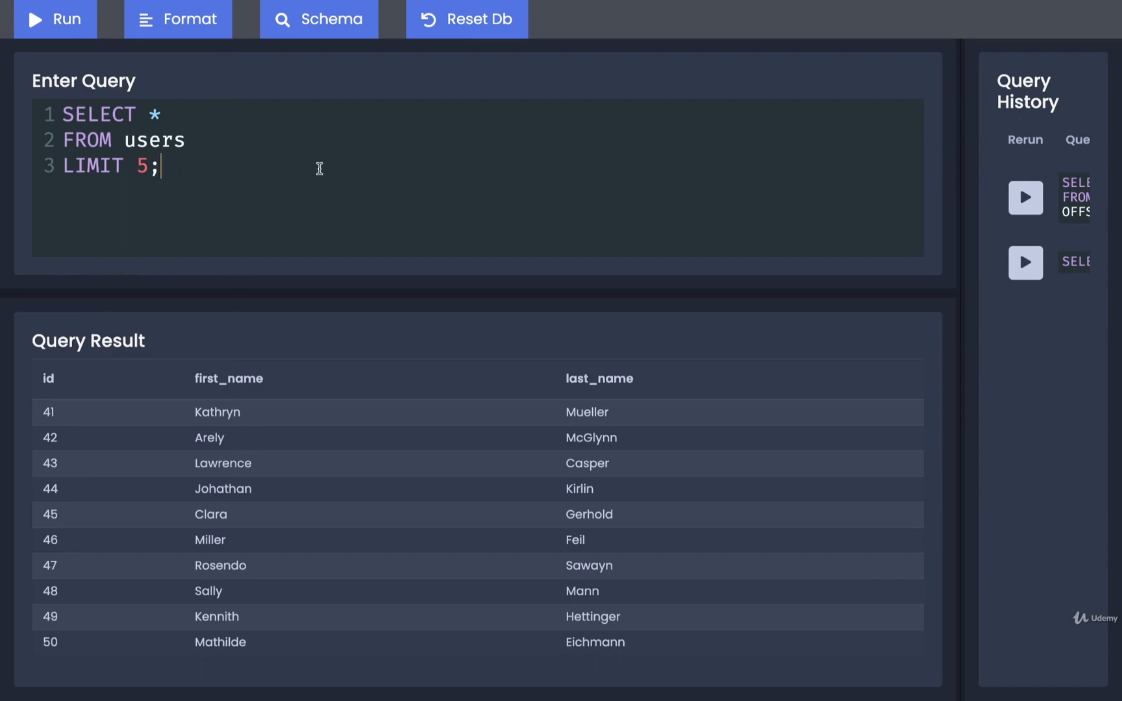
click(55, 18)
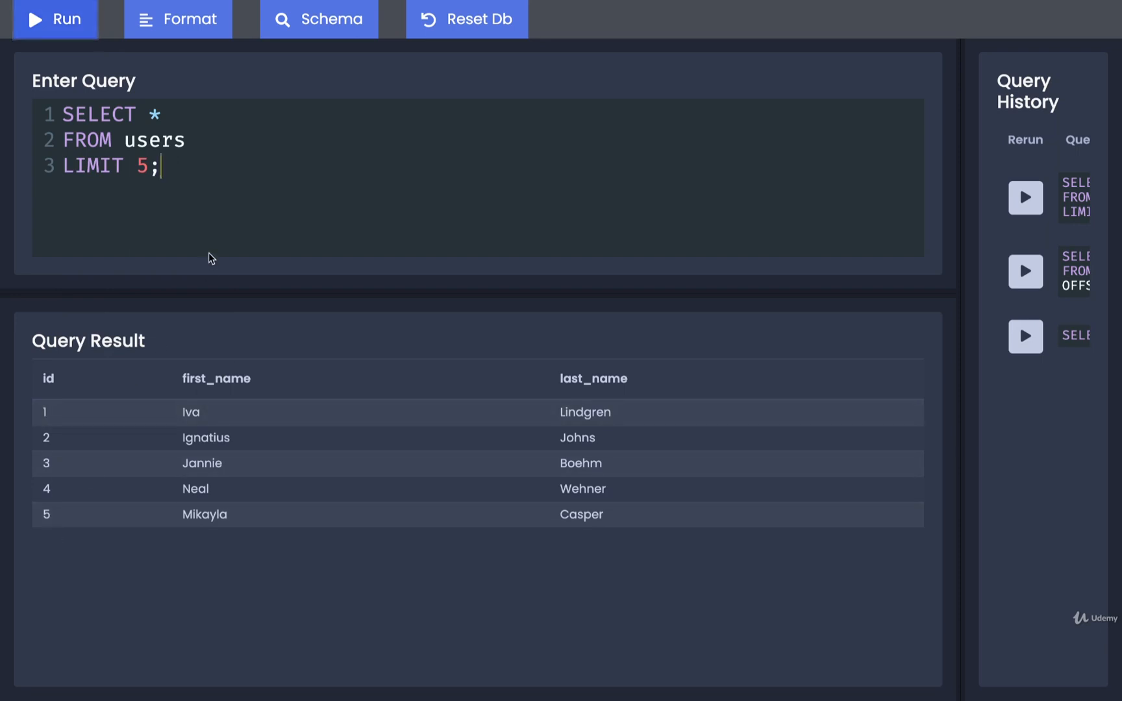
Rerun the users query with LIMIT 1 and then LIMIT 50
text(1)
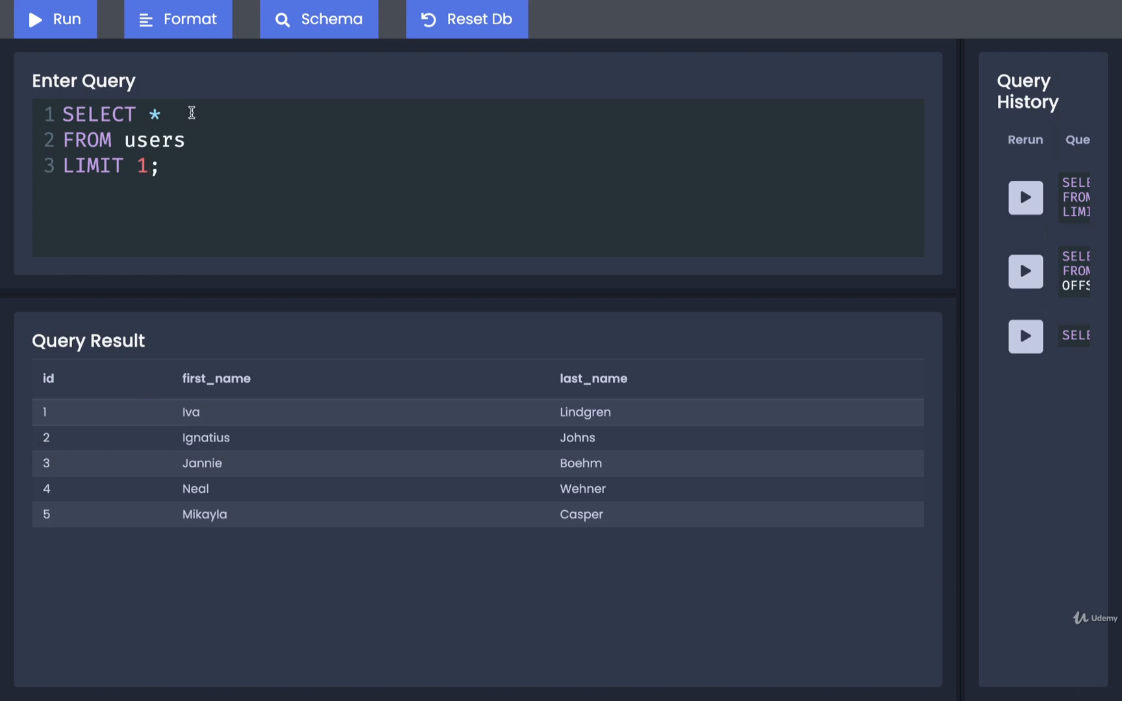
click(54, 18)
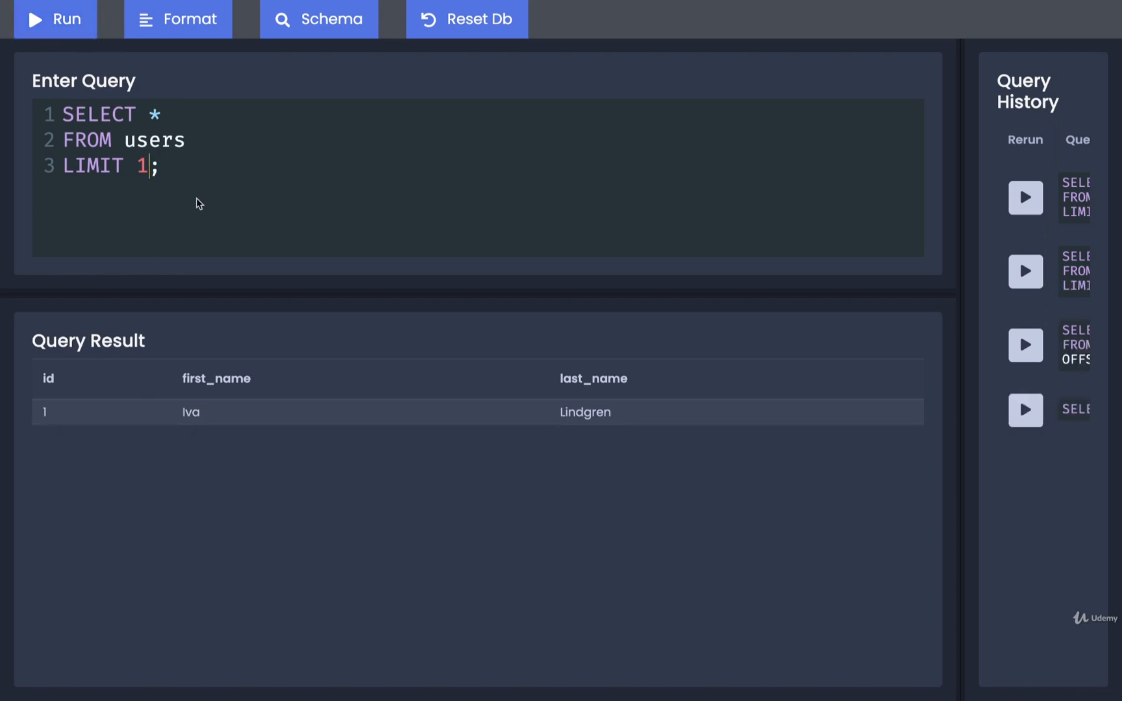
click(55, 18)
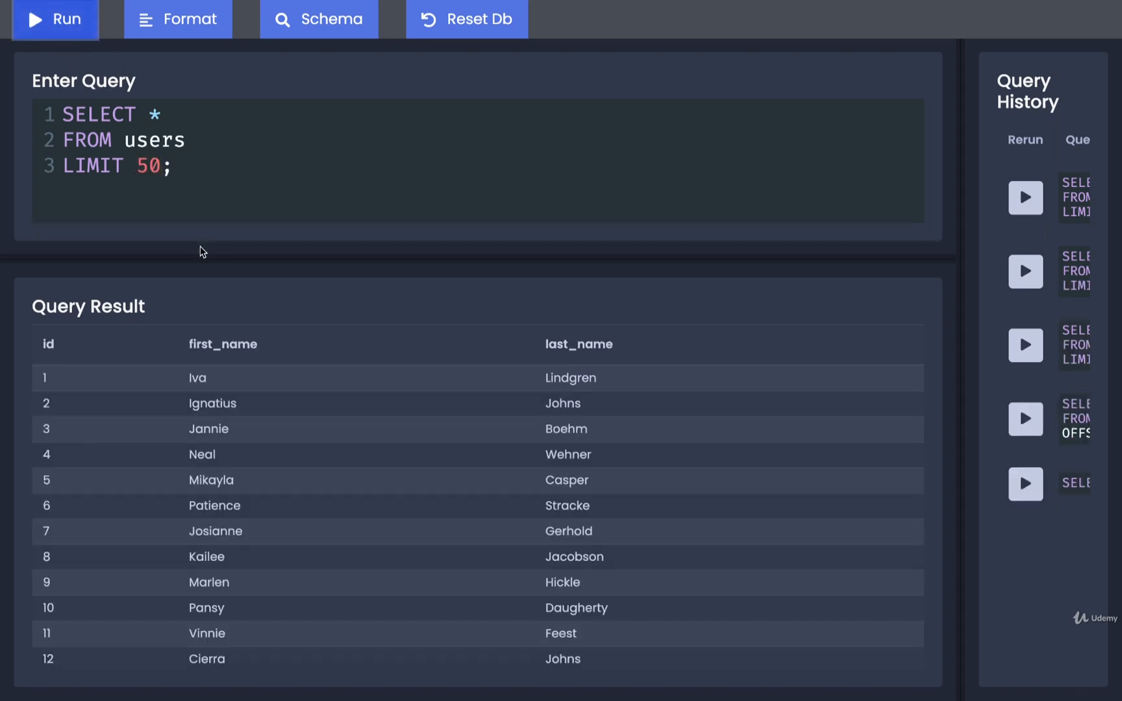
mouse_move(285, 352)
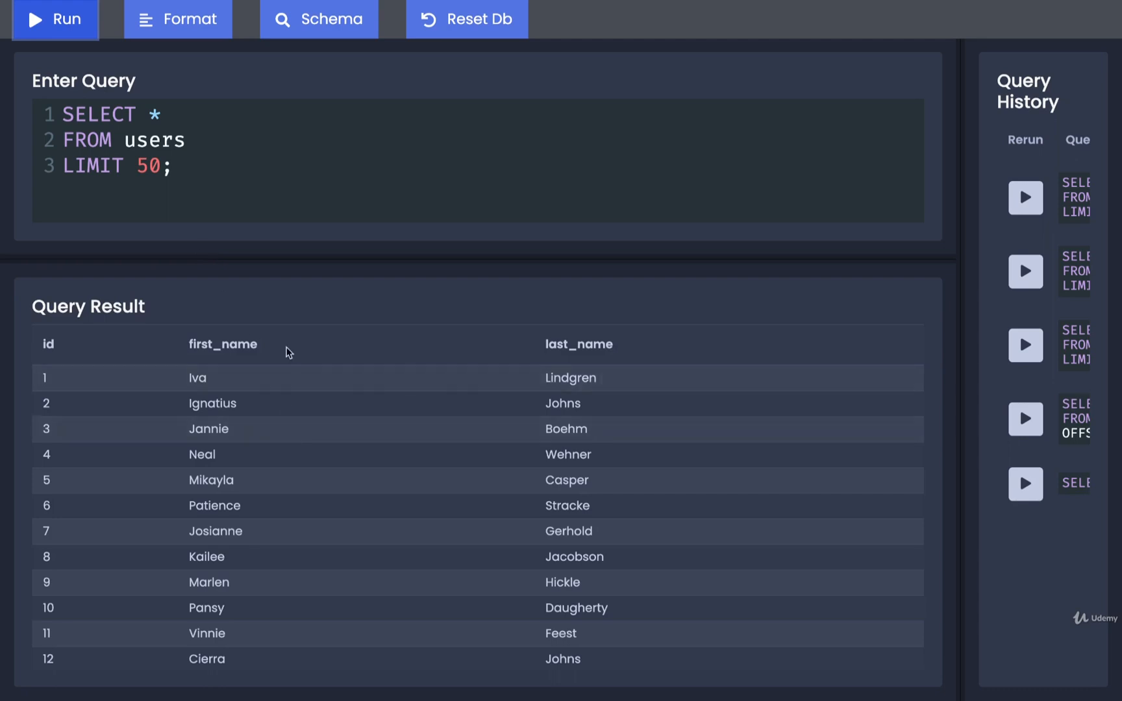
mouse_move(221, 307)
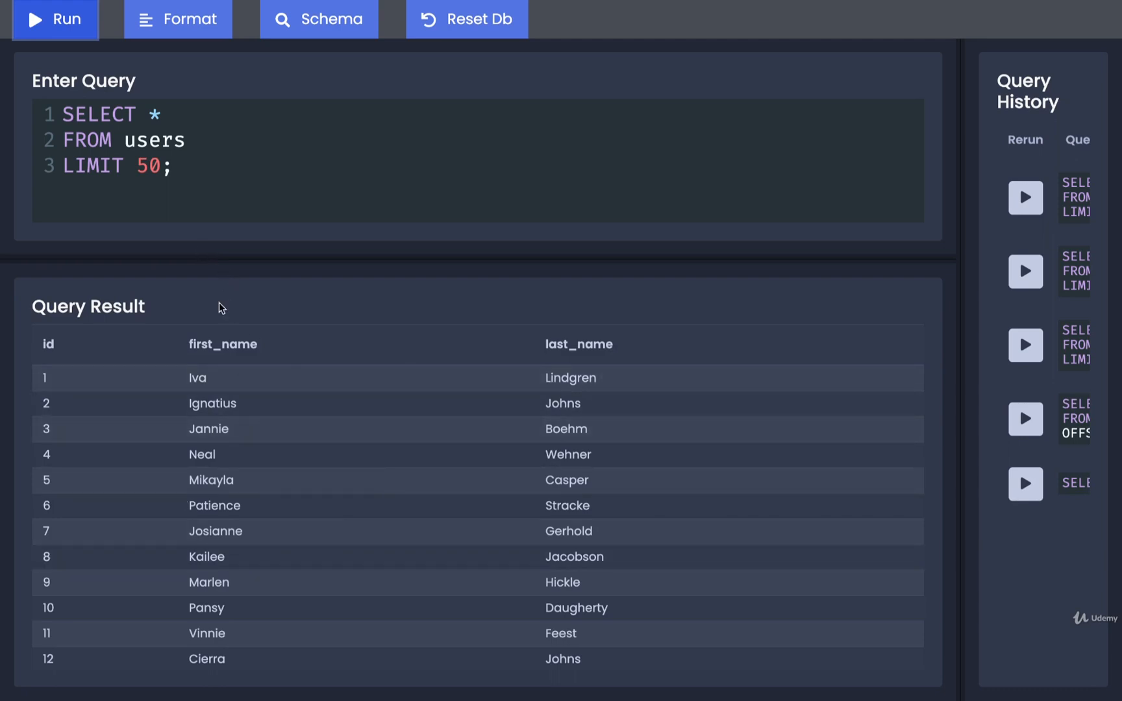
Replace the limit with 999 and rerun the users query
double_click(148, 166)
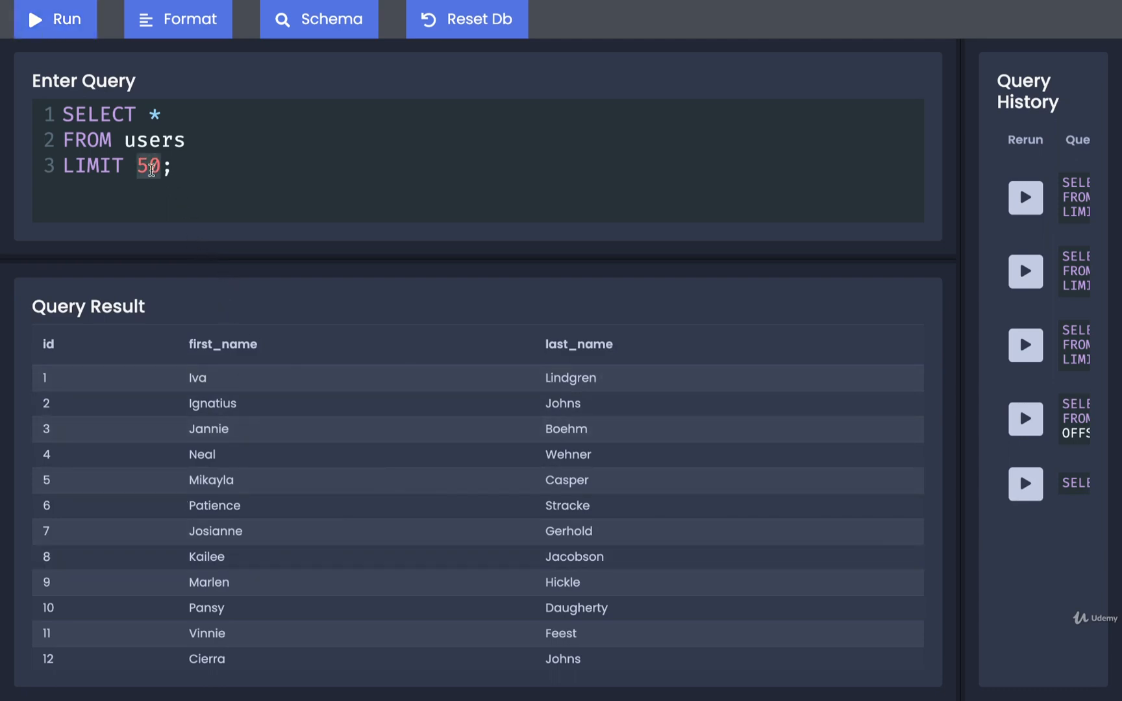
text(999)
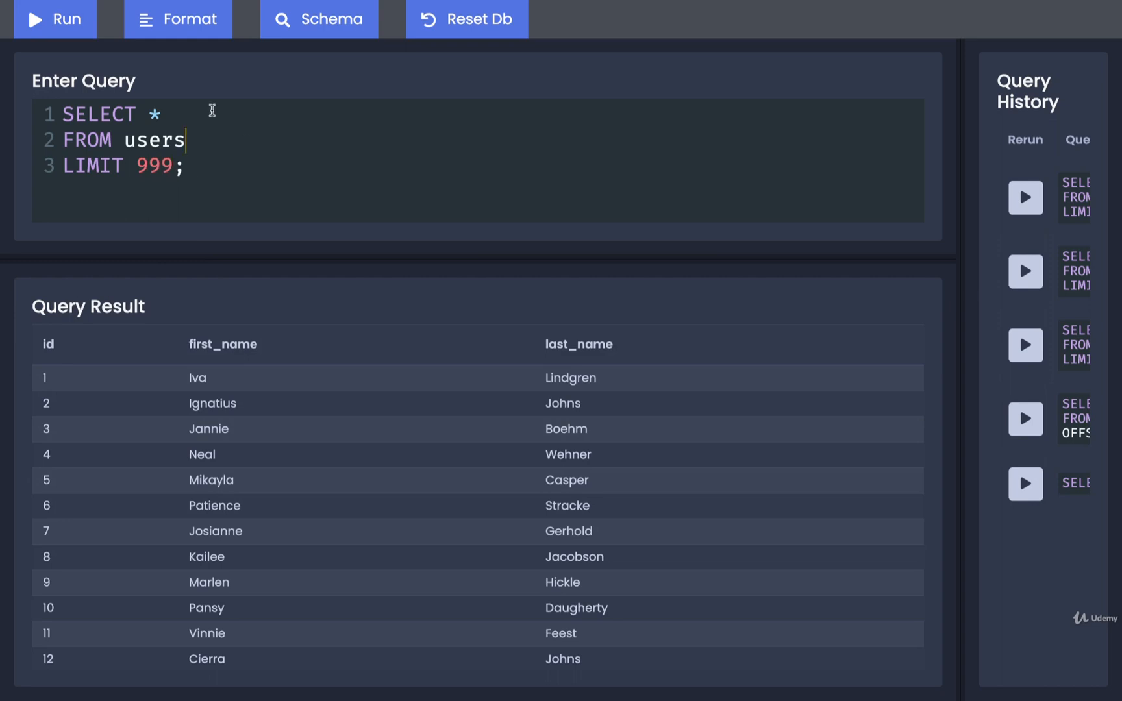
click(55, 18)
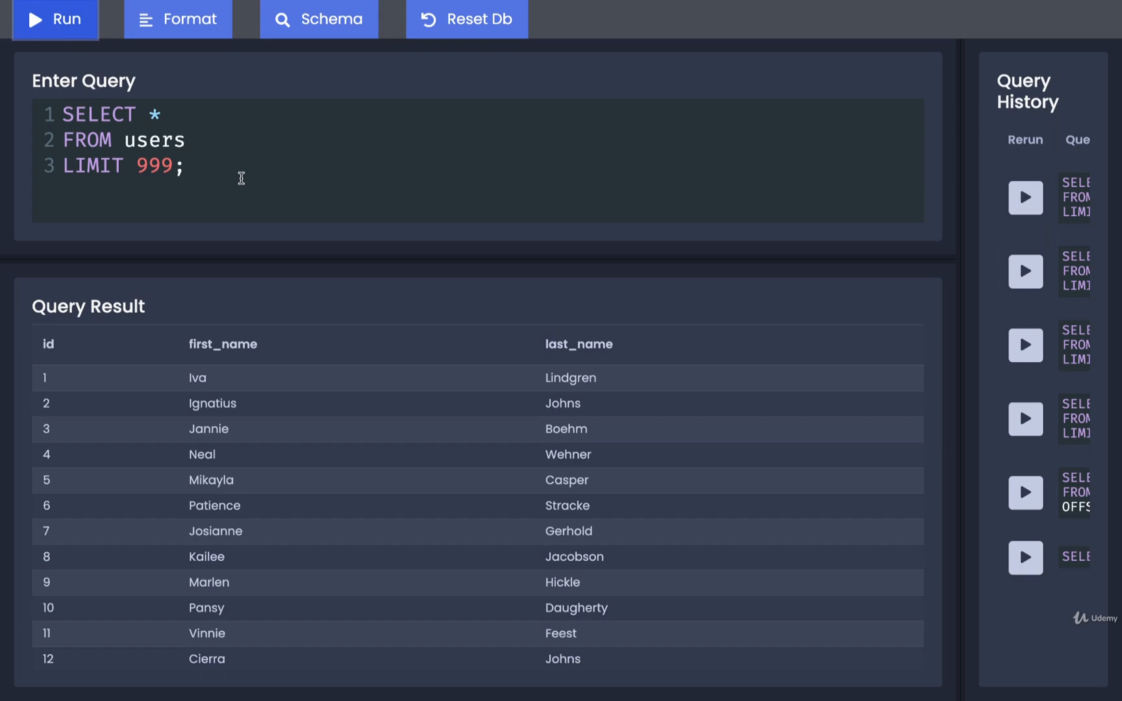
click(185, 166)
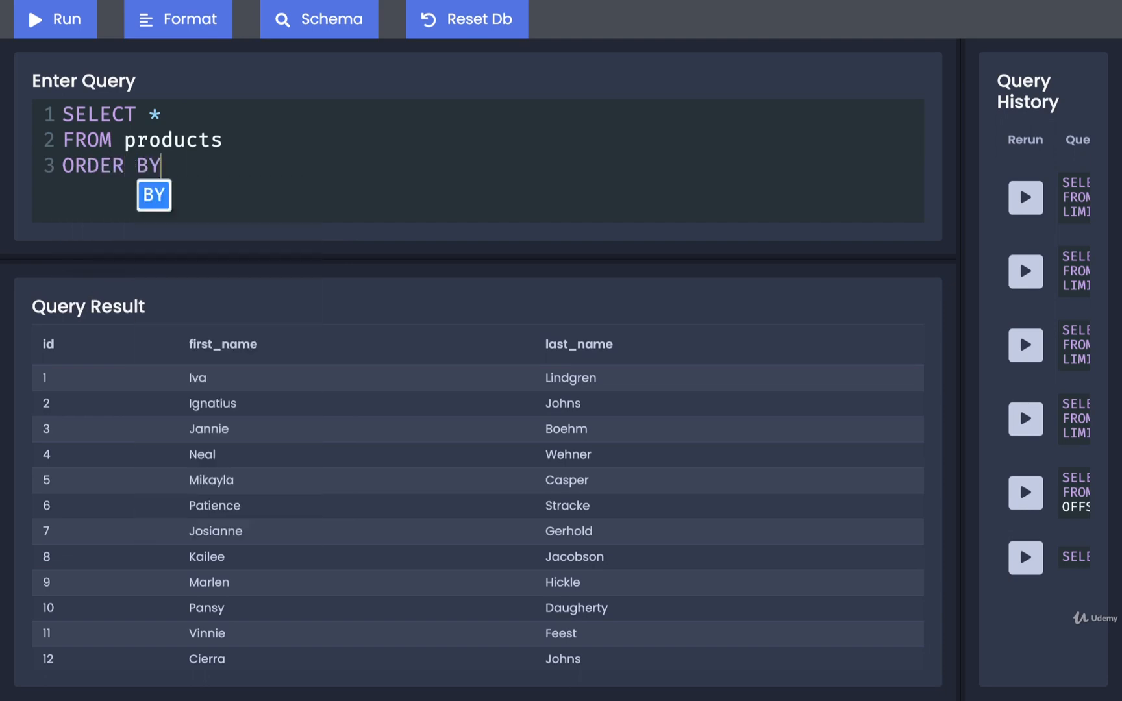
Query products ordered by price, then add LIMIT 5 for the five cheapest
text(price)
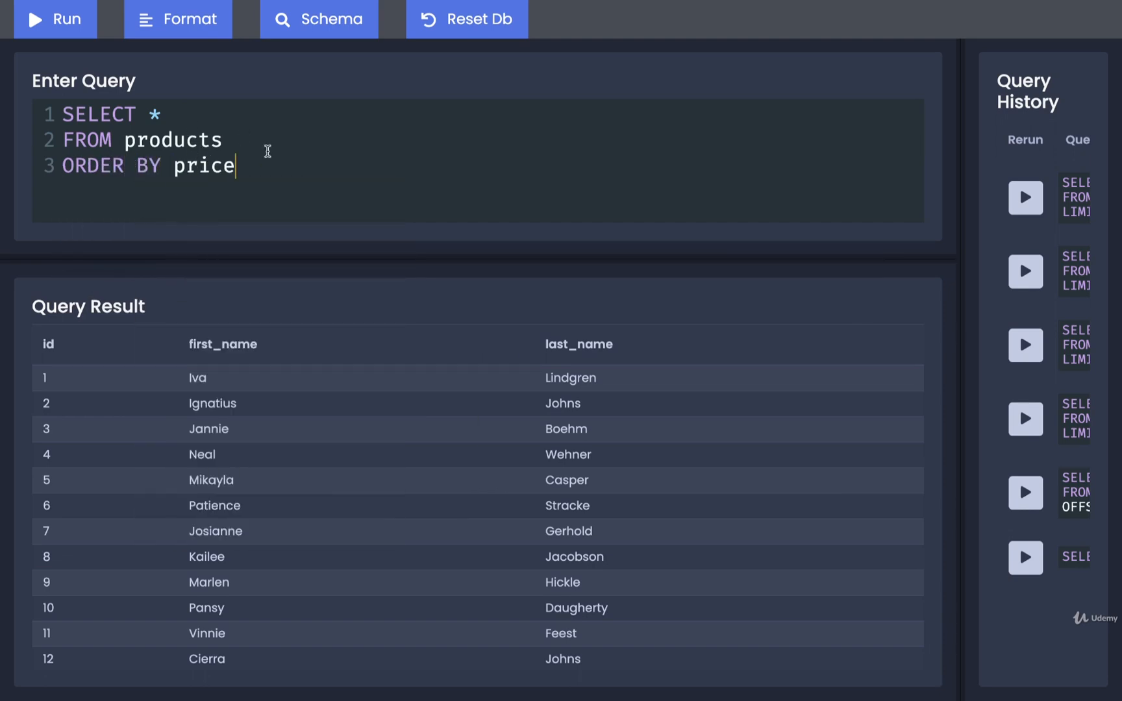
text(;)
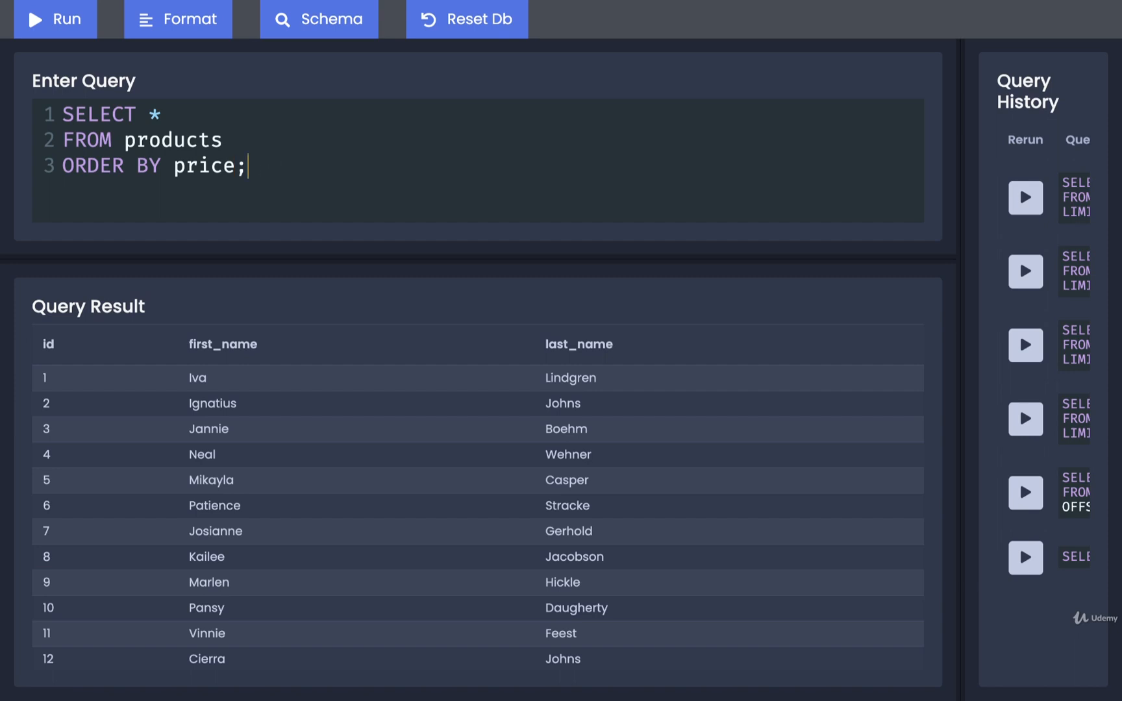
click(55, 20)
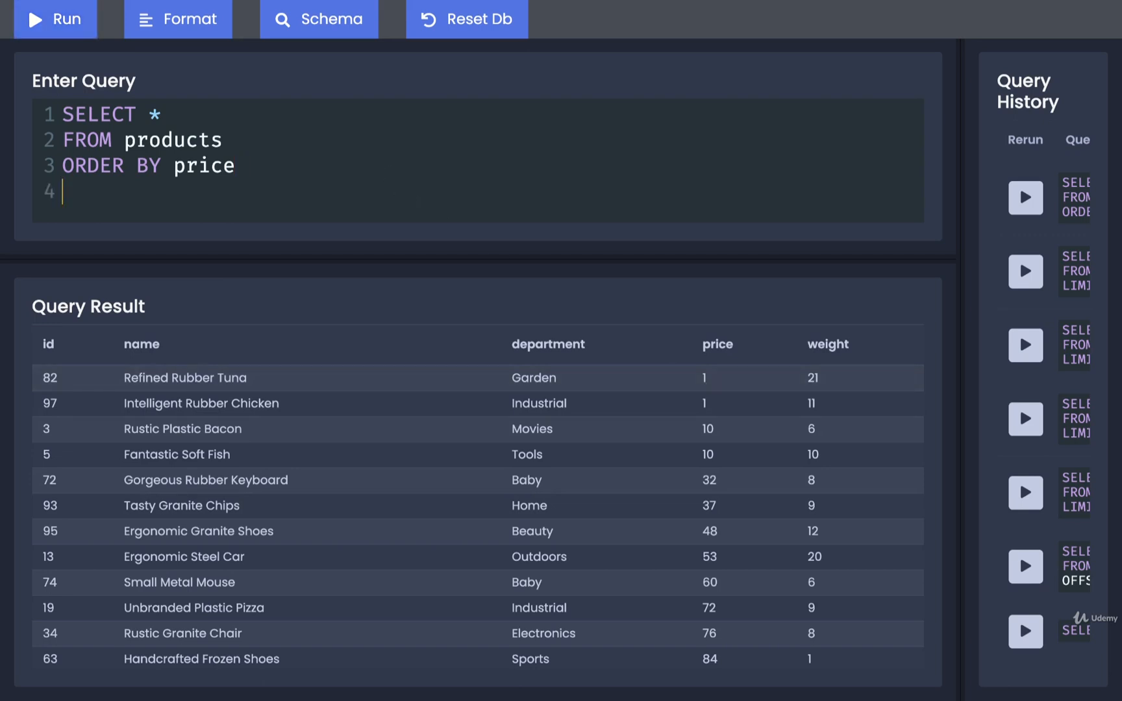
text(LIMIT 5;)
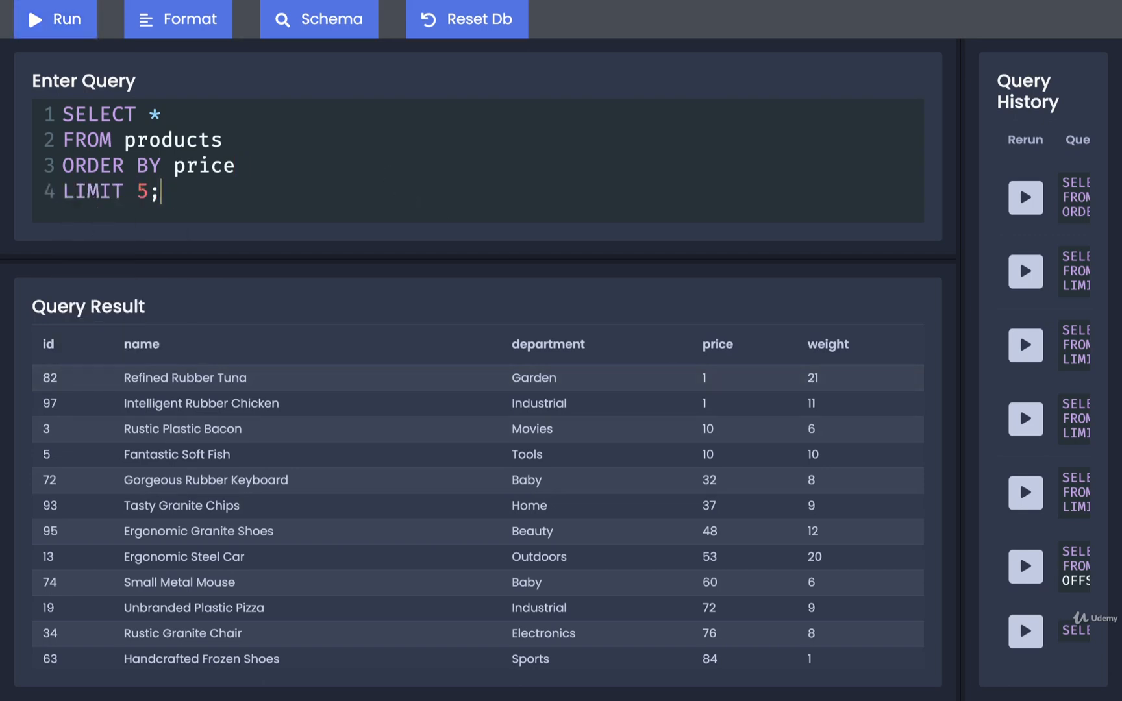
click(54, 19)
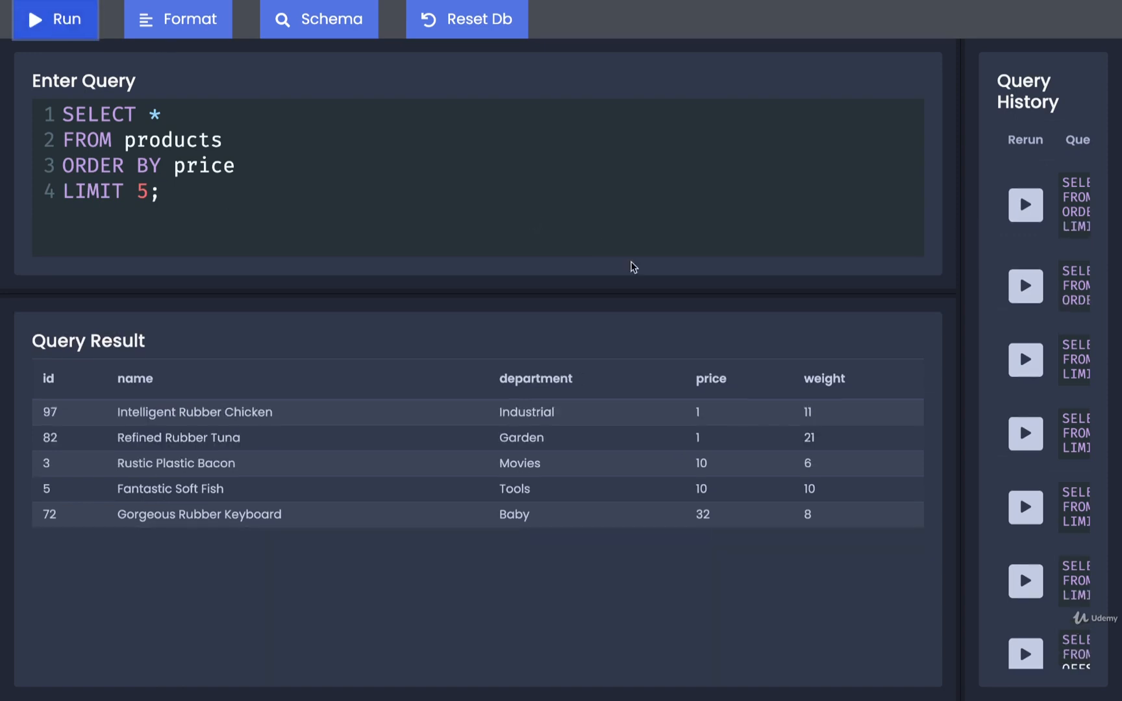
mouse_move(390, 180)
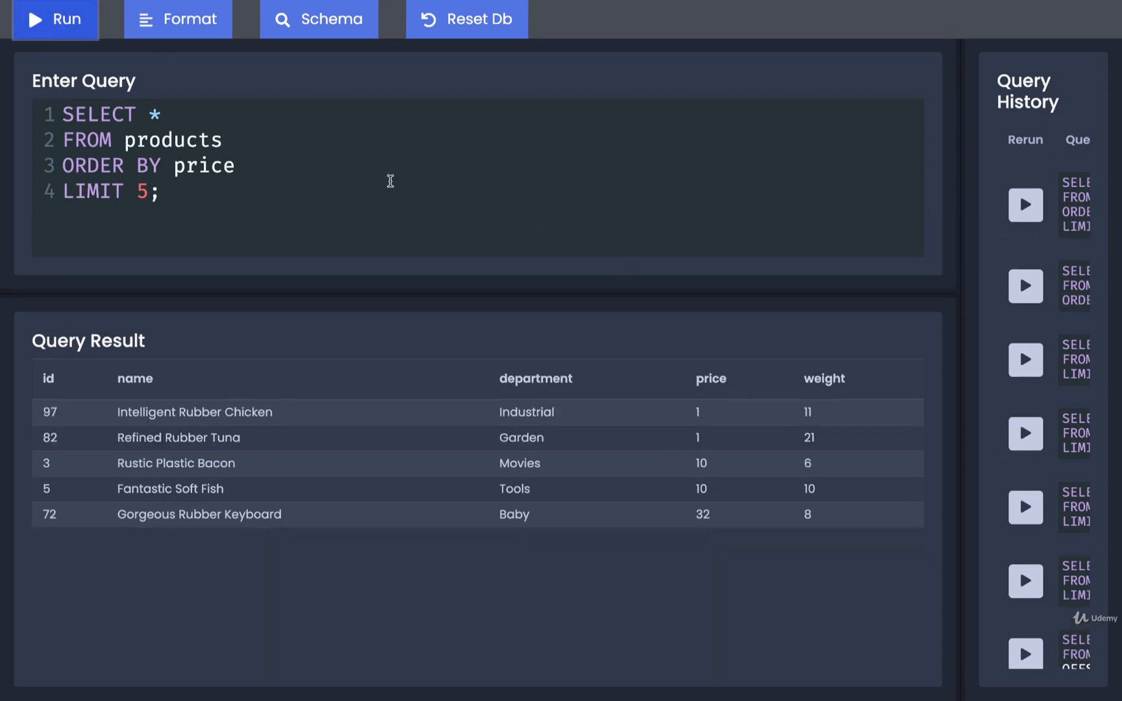
Add DESC after ORDER BY price and run to get the five most expensive products
click(246, 165)
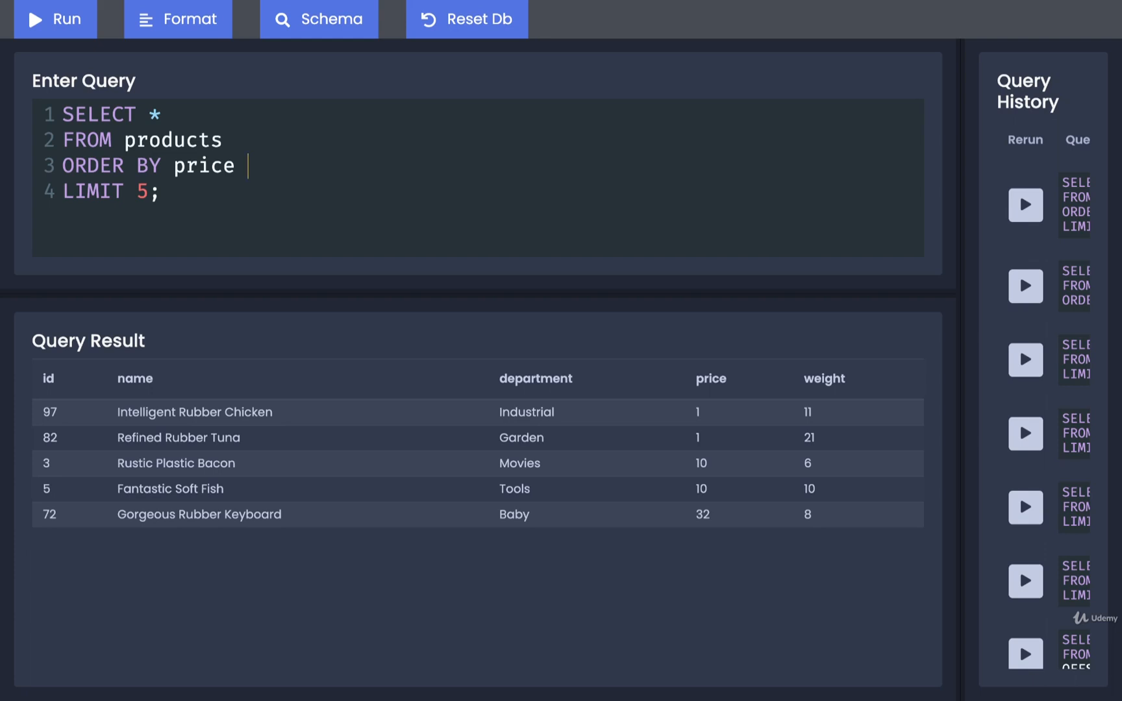
text(DESC)
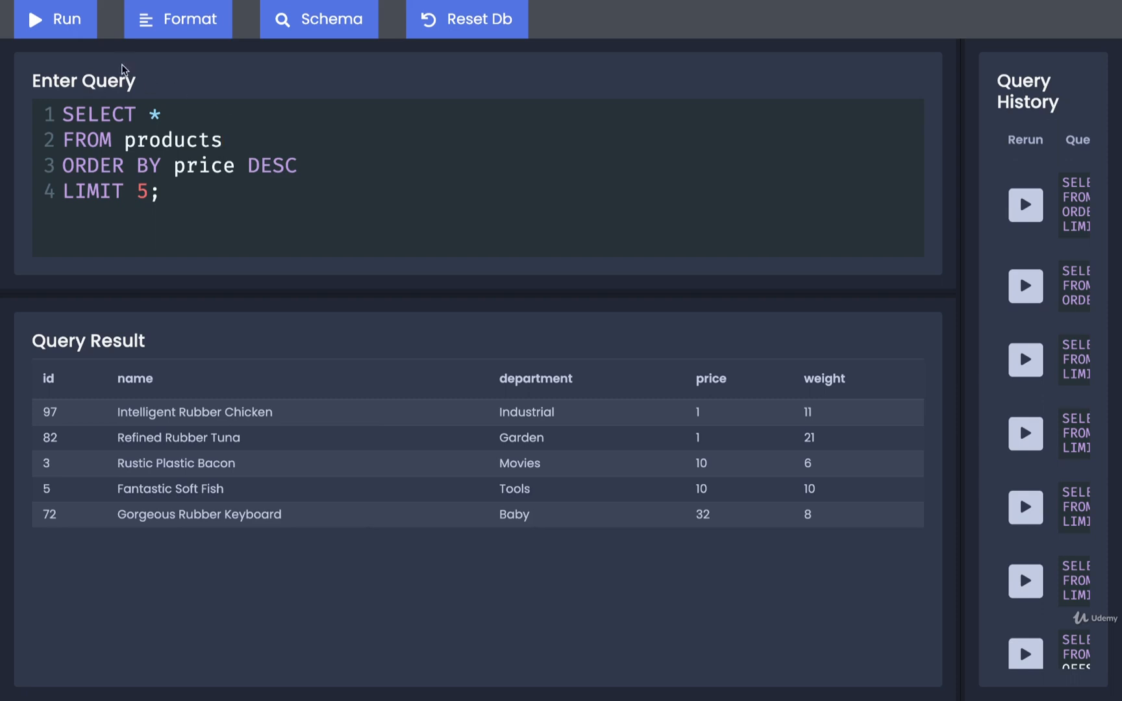
click(224, 139)
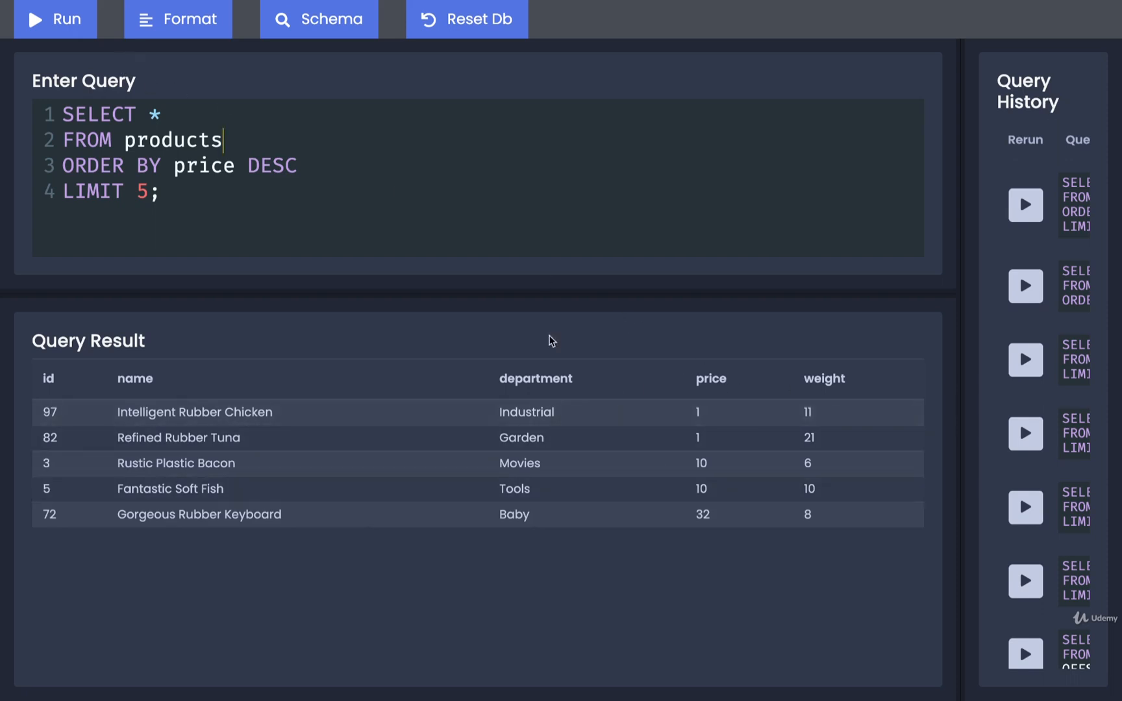
click(55, 18)
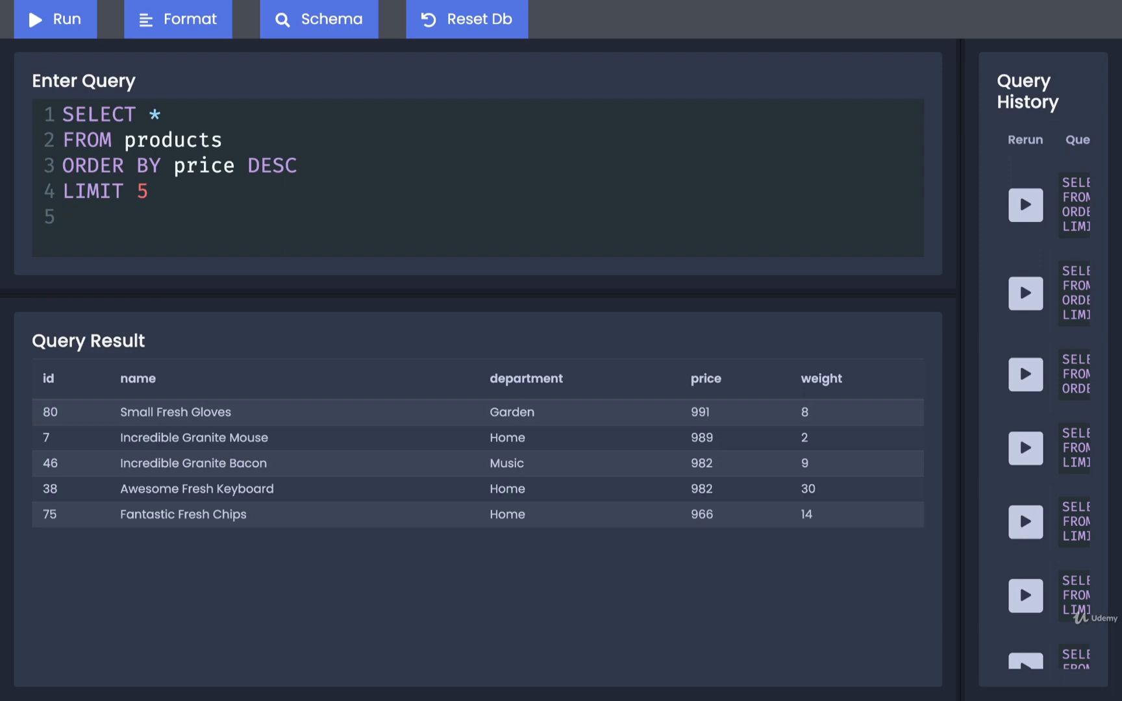
Add OFFSET 1 to skip the priciest product, run it, then remove the offset again
text(OFFSET 1;)
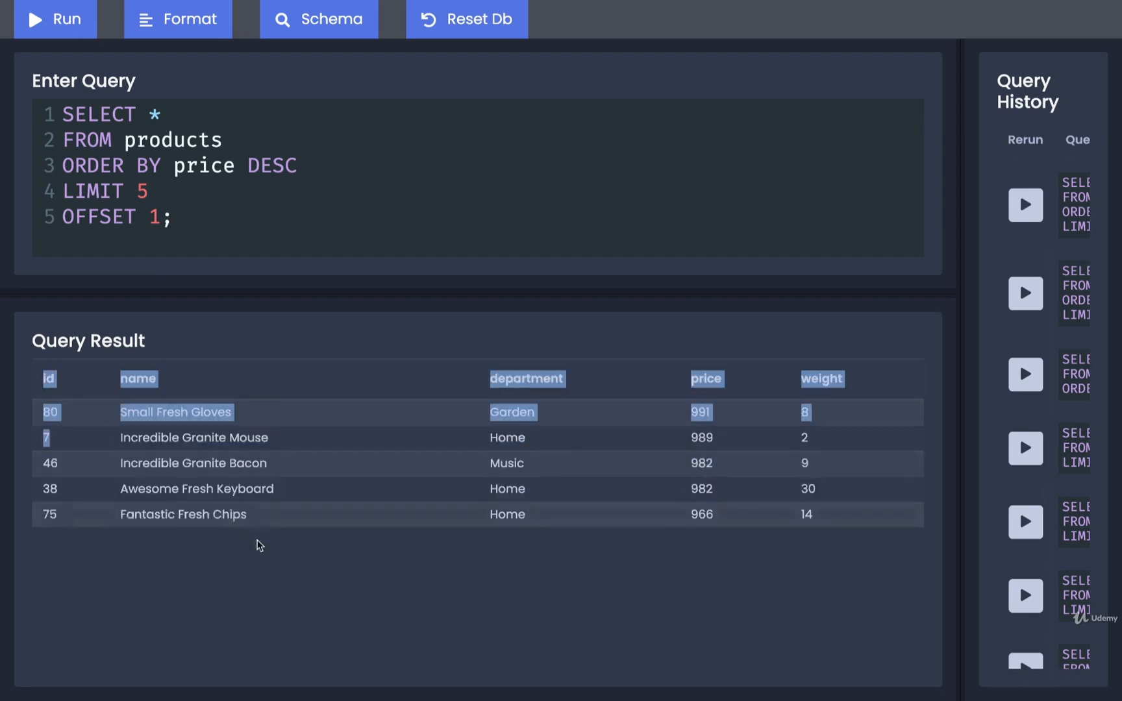
click(54, 18)
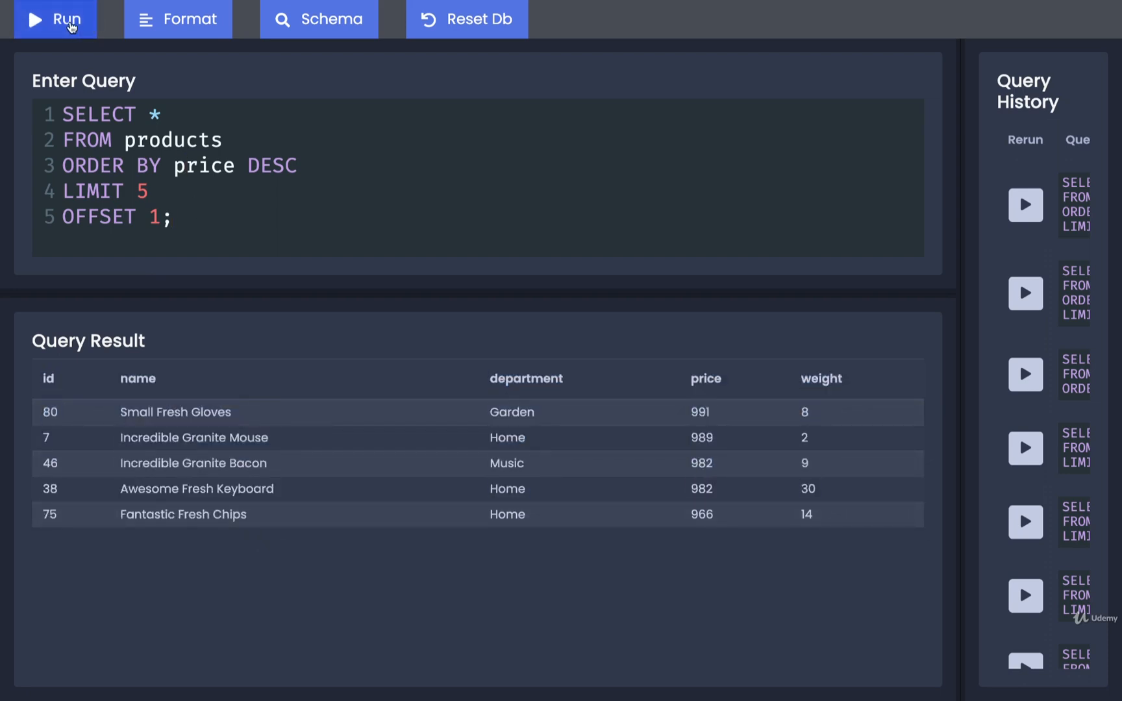
click(55, 19)
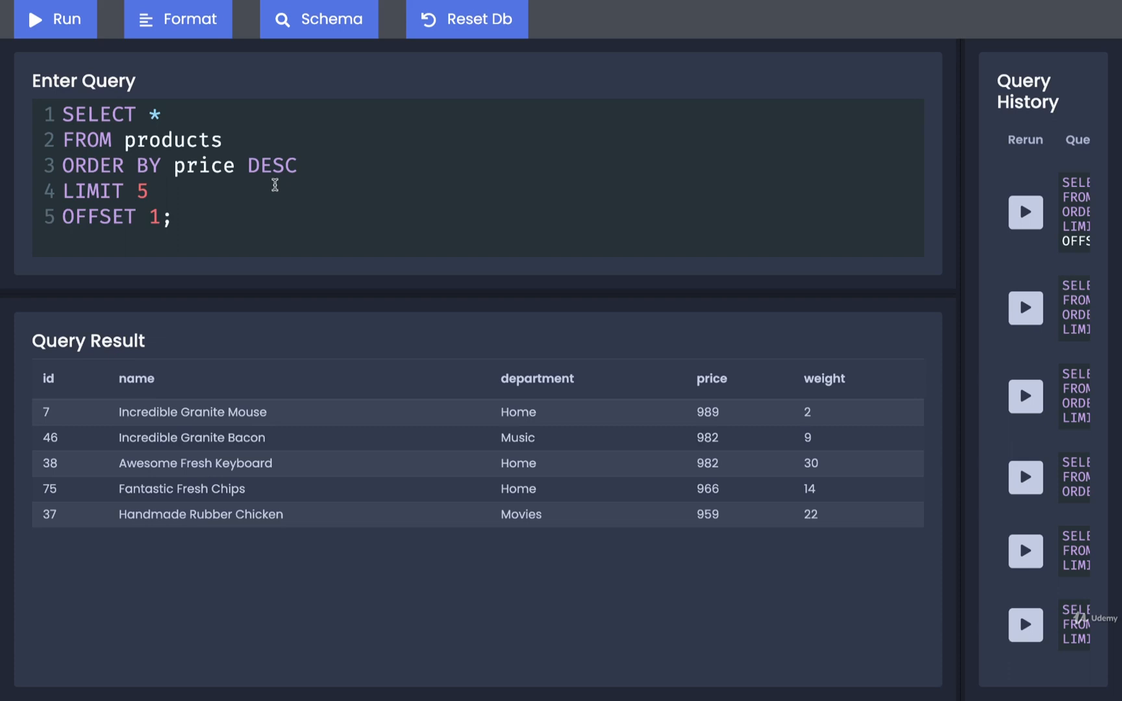
click(148, 191)
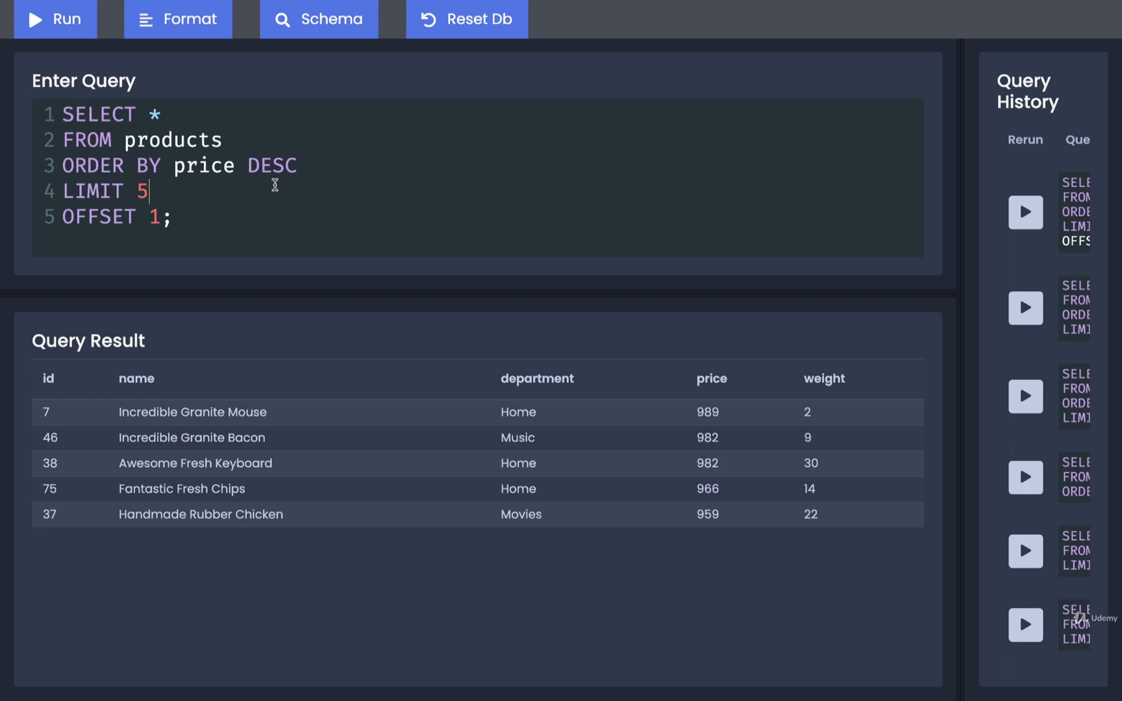
text(l)
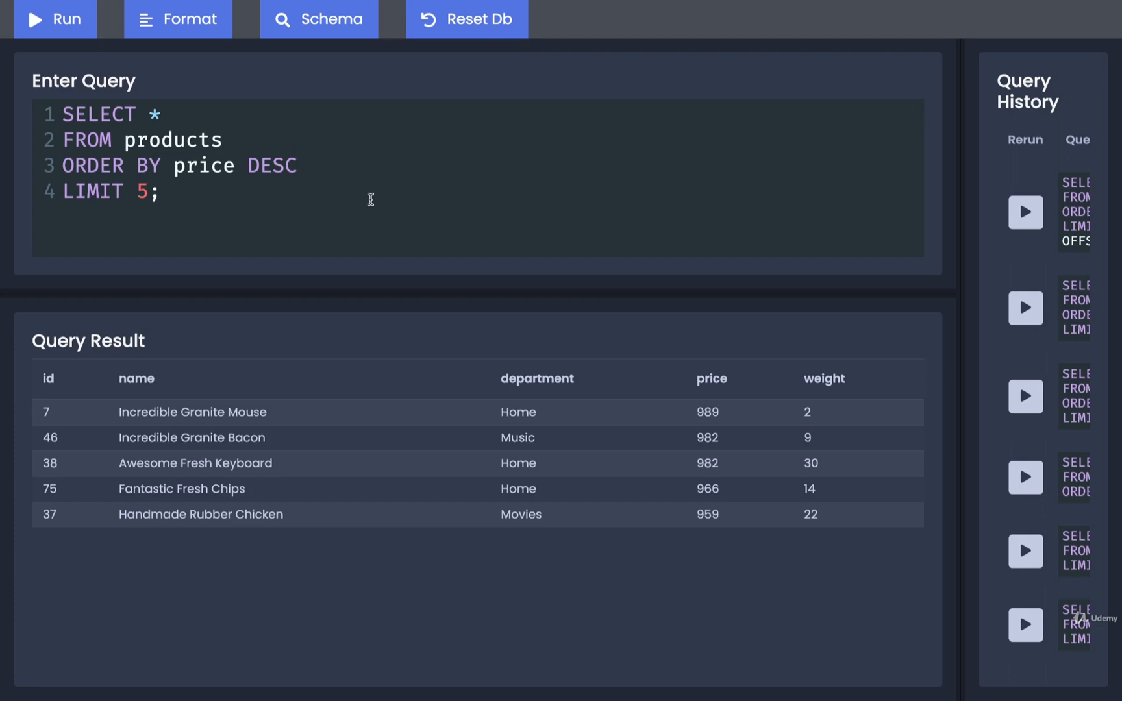
Rerun without the offset, delete DESC and run the ascending price query
click(55, 18)
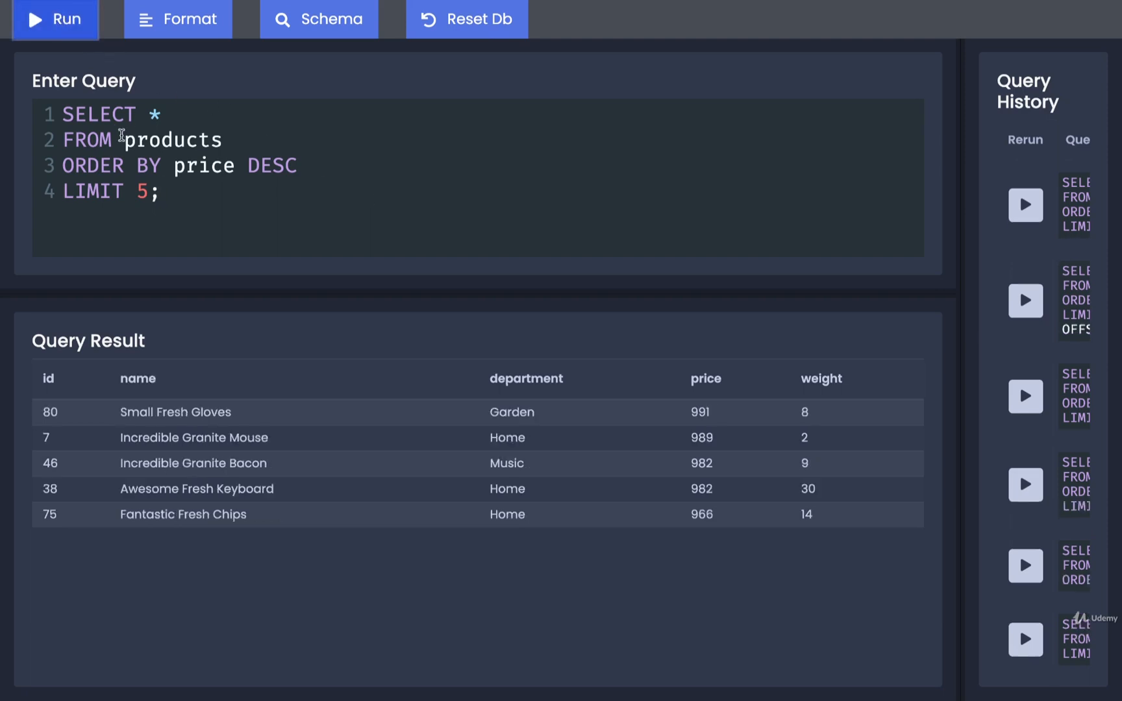
double_click(93, 165)
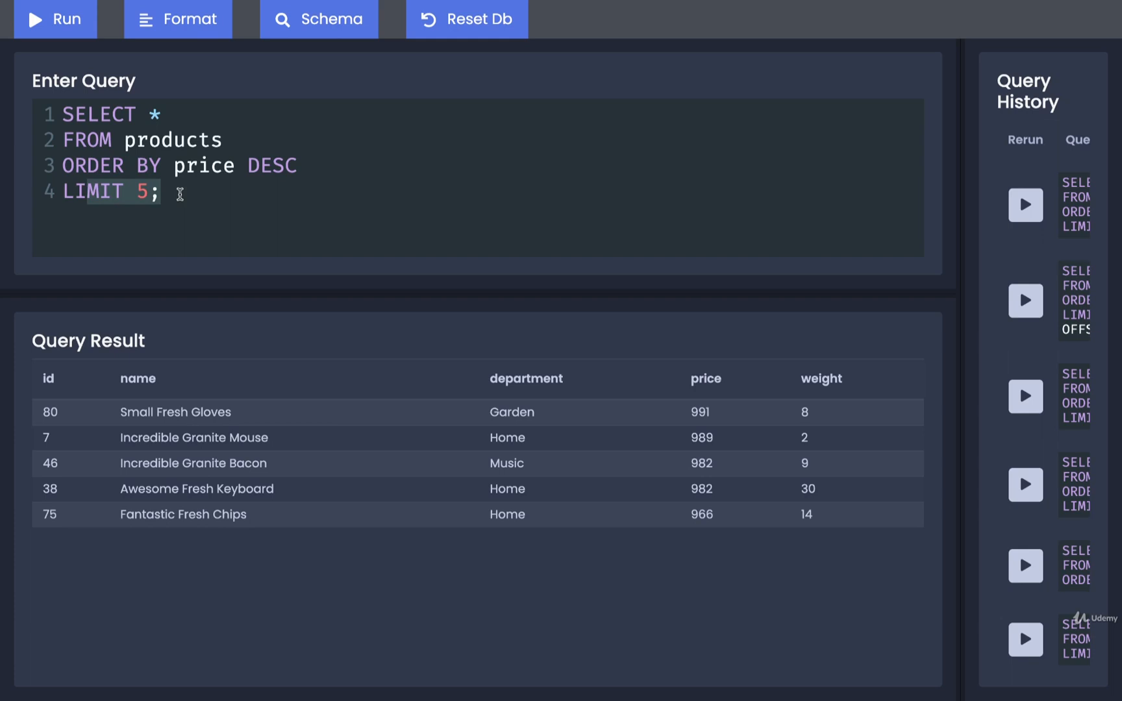
key(Backspace)
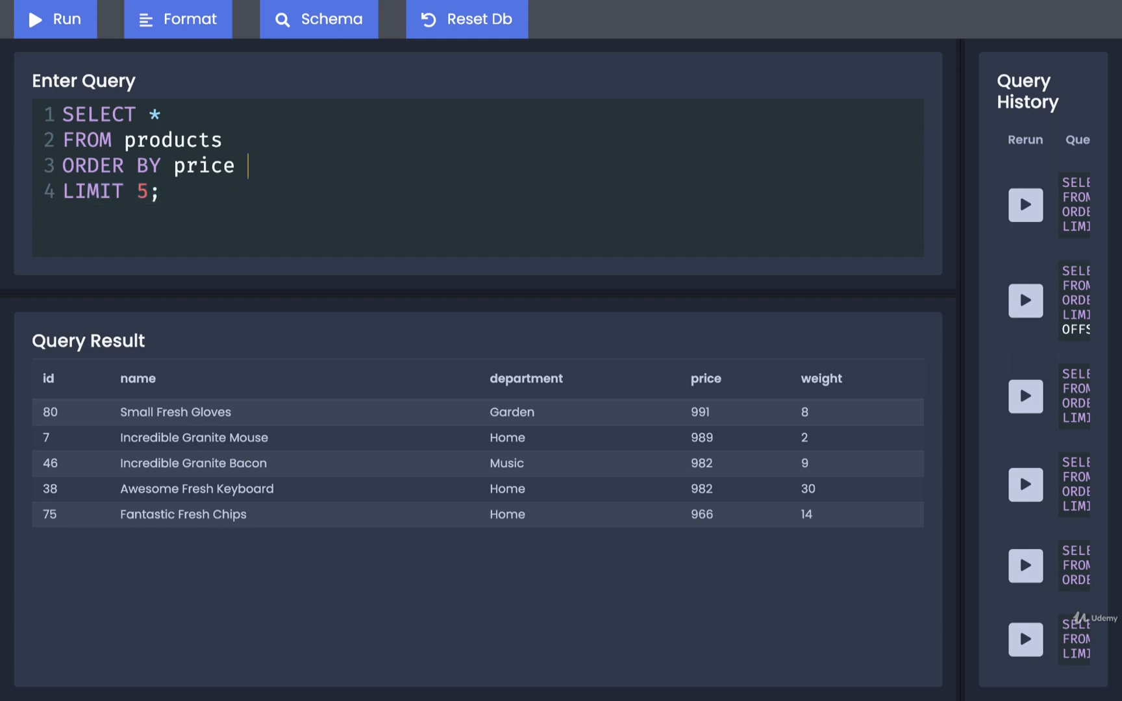
click(54, 18)
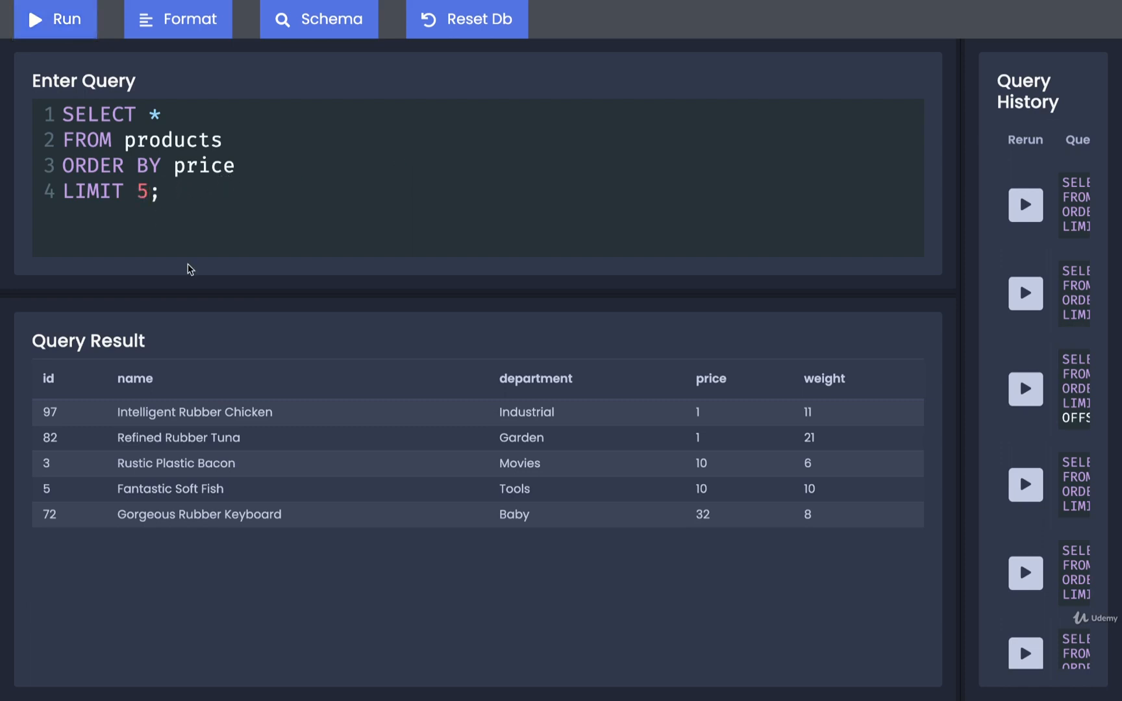
Change LIMIT 5 to LIMIT 1, returning only Refined Rubber Tuna at price 1
text(1)
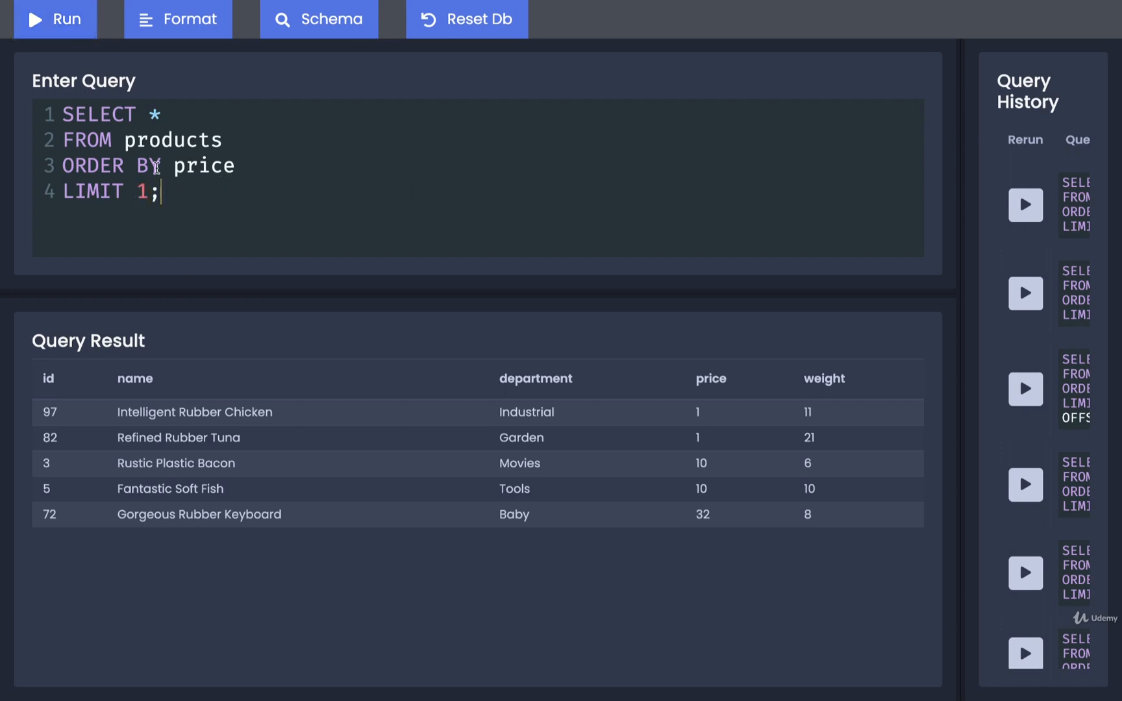
click(54, 19)
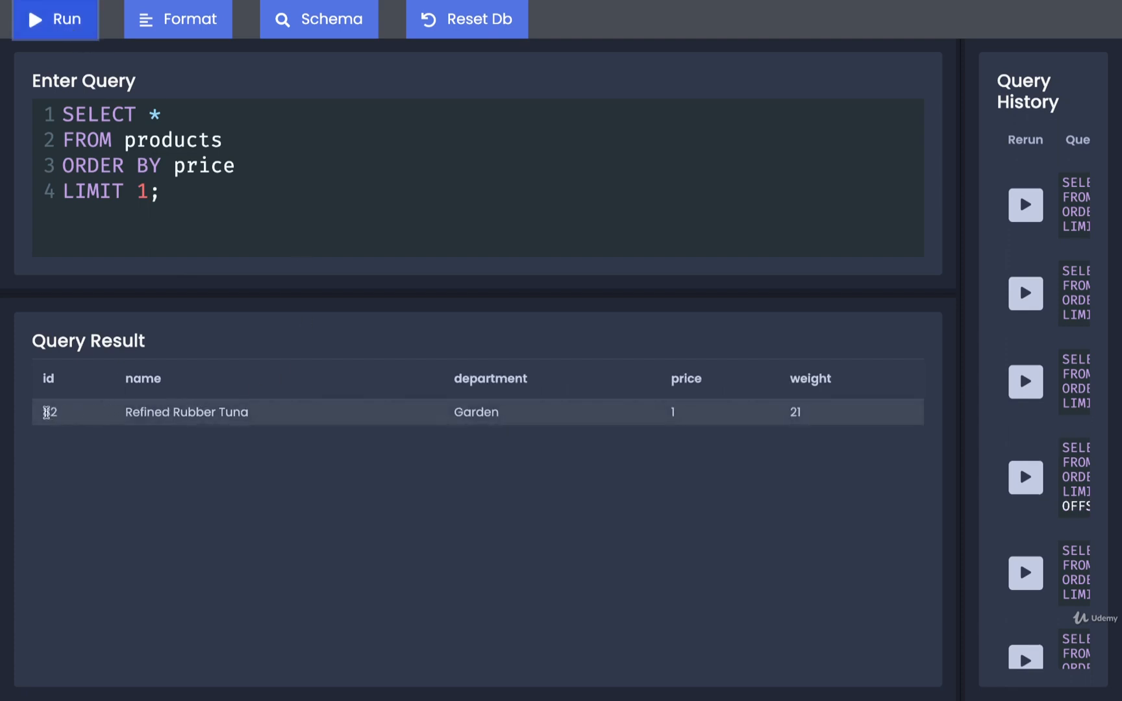
mouse_move(492, 412)
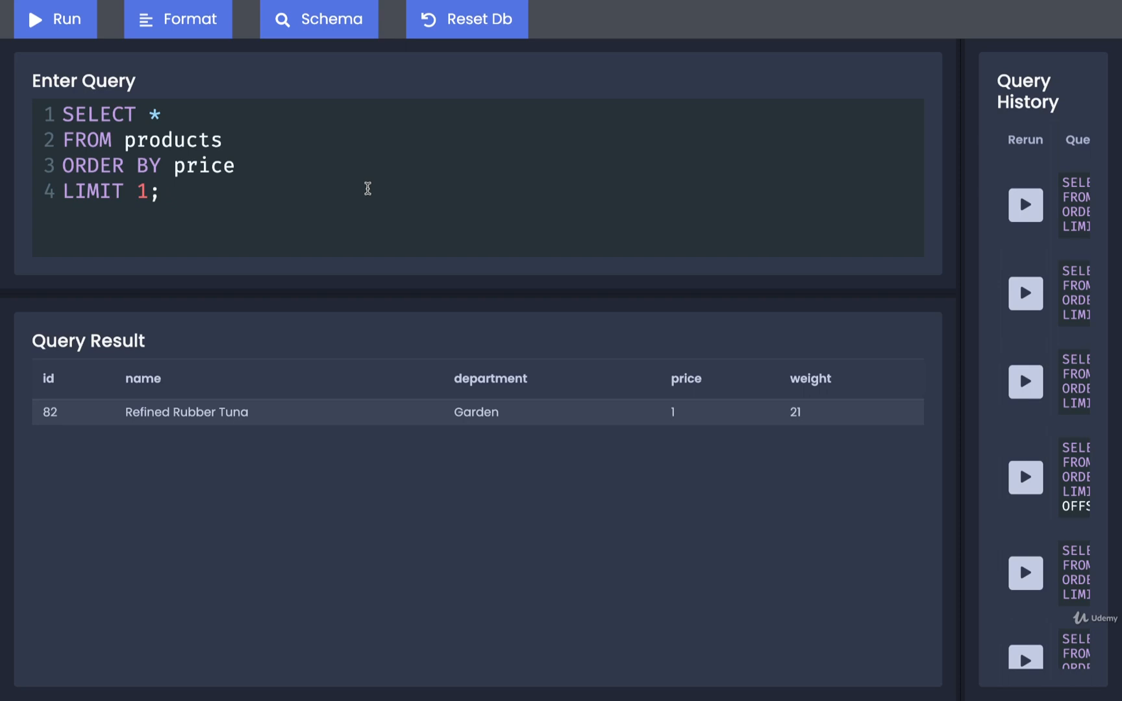
click(158, 191)
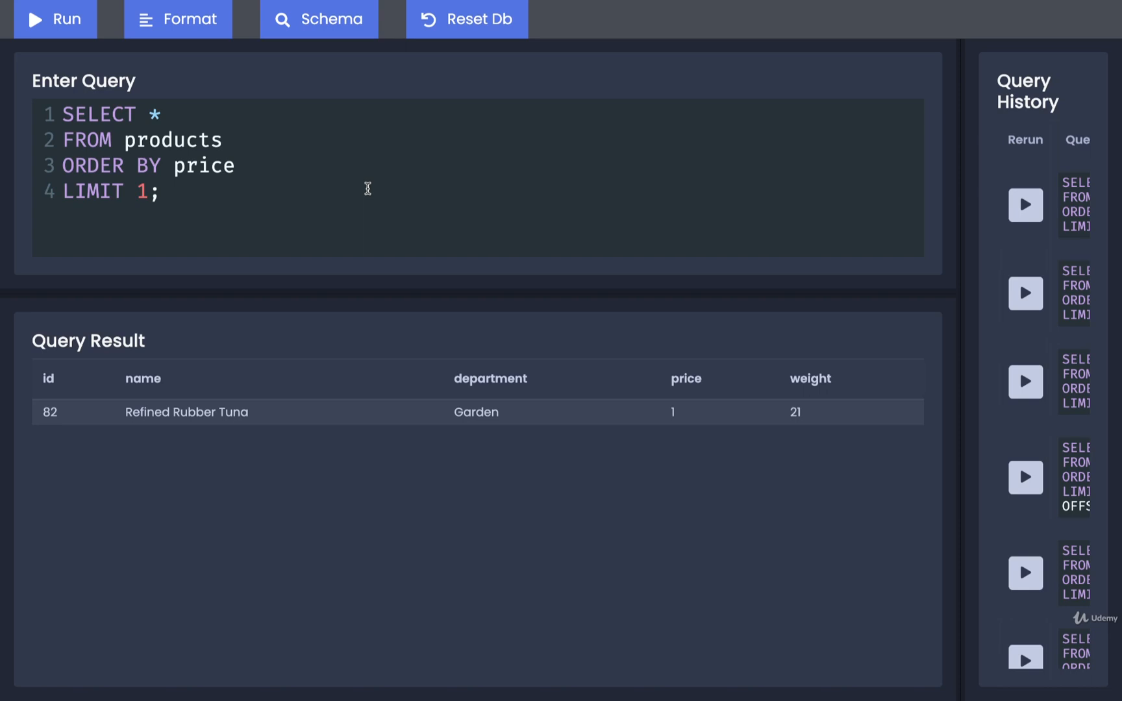
Query products by price with LIMIT 20 OFFSET 0 for the first page of twenty
triple_click(107, 191)
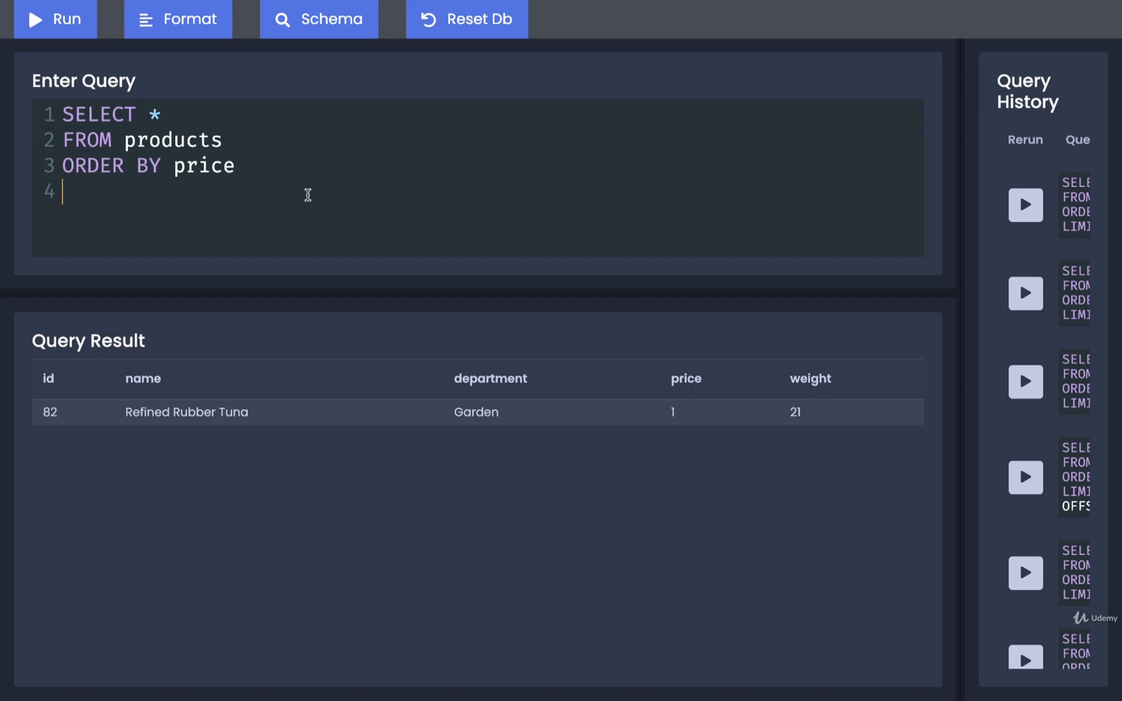
text(LIMIT 20)
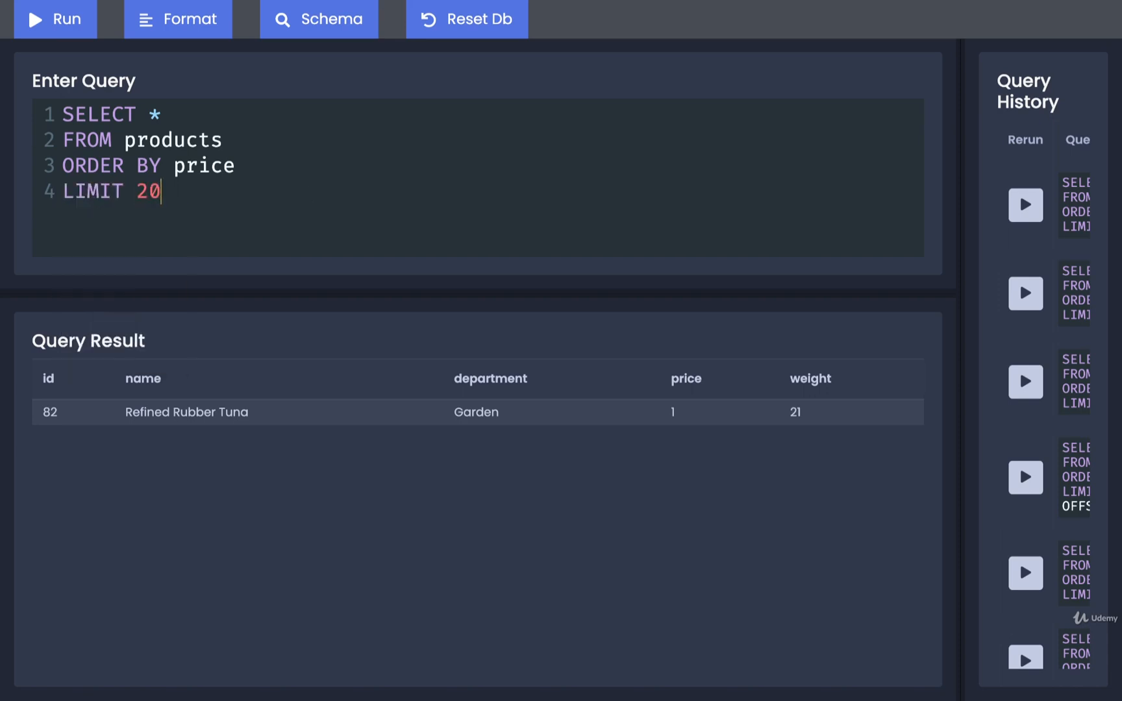
key(Enter)
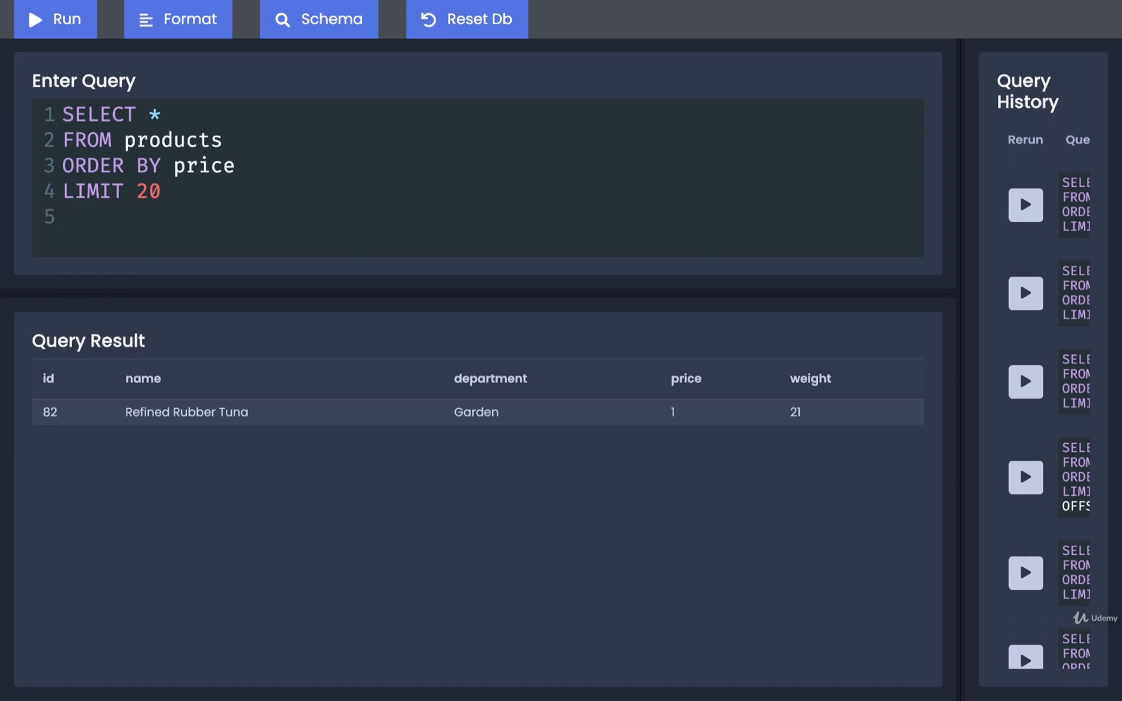
text(OFFSET 0;)
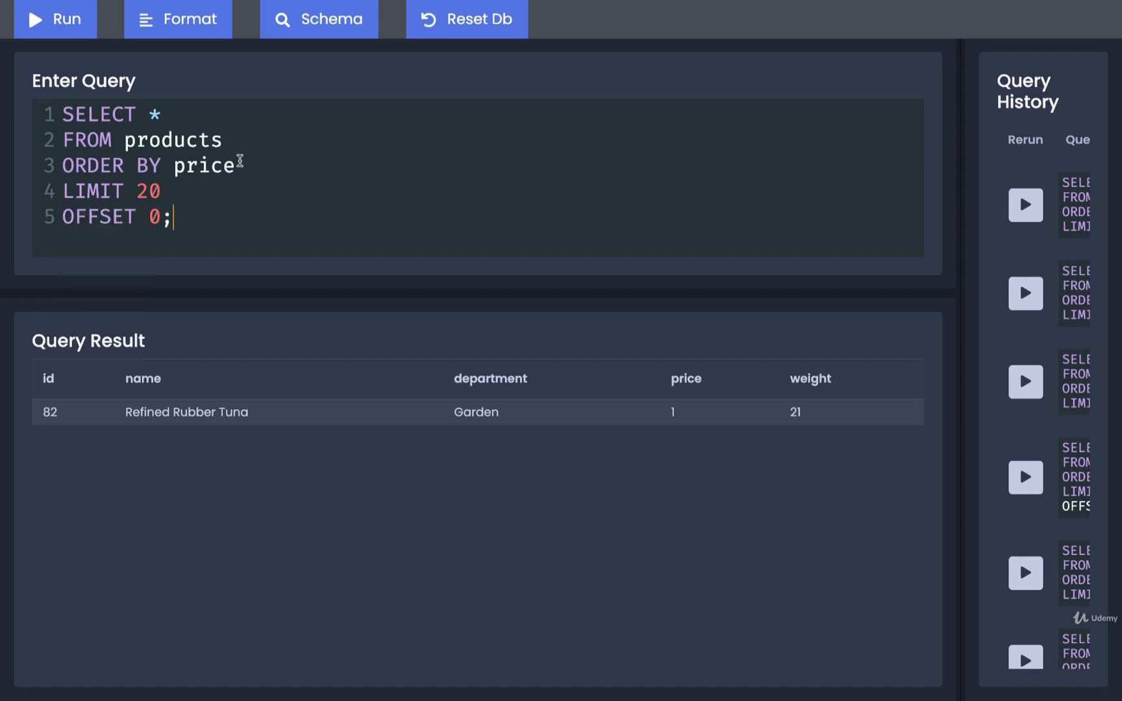
click(54, 18)
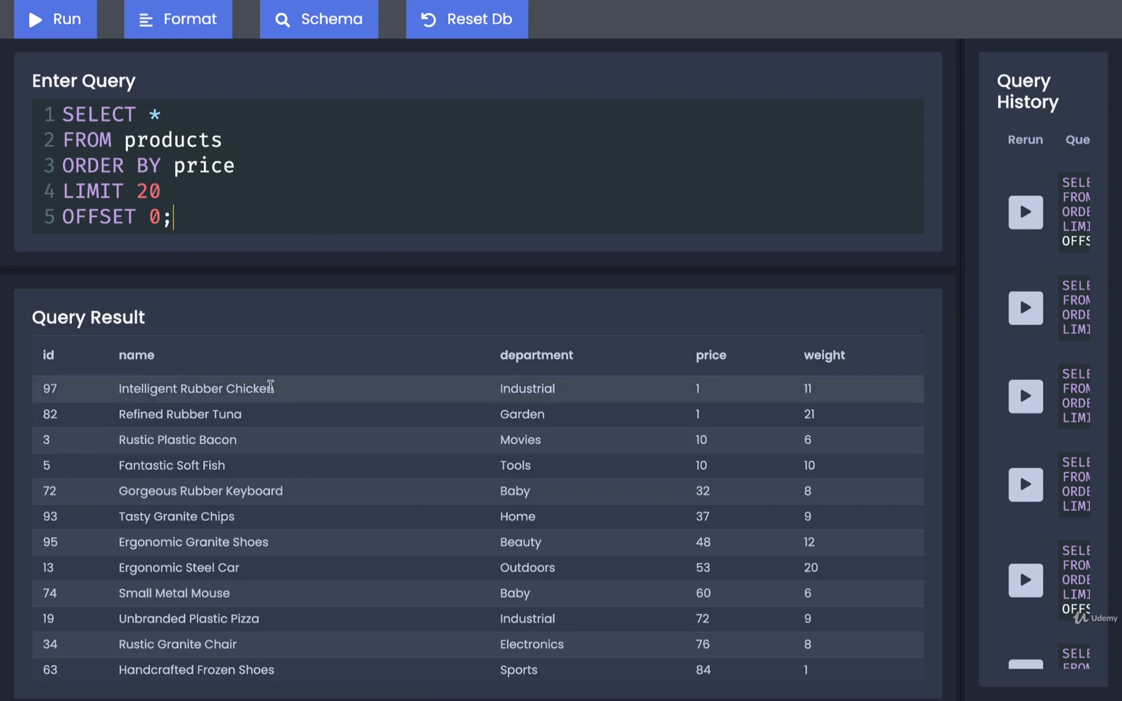
scroll(down, 3)
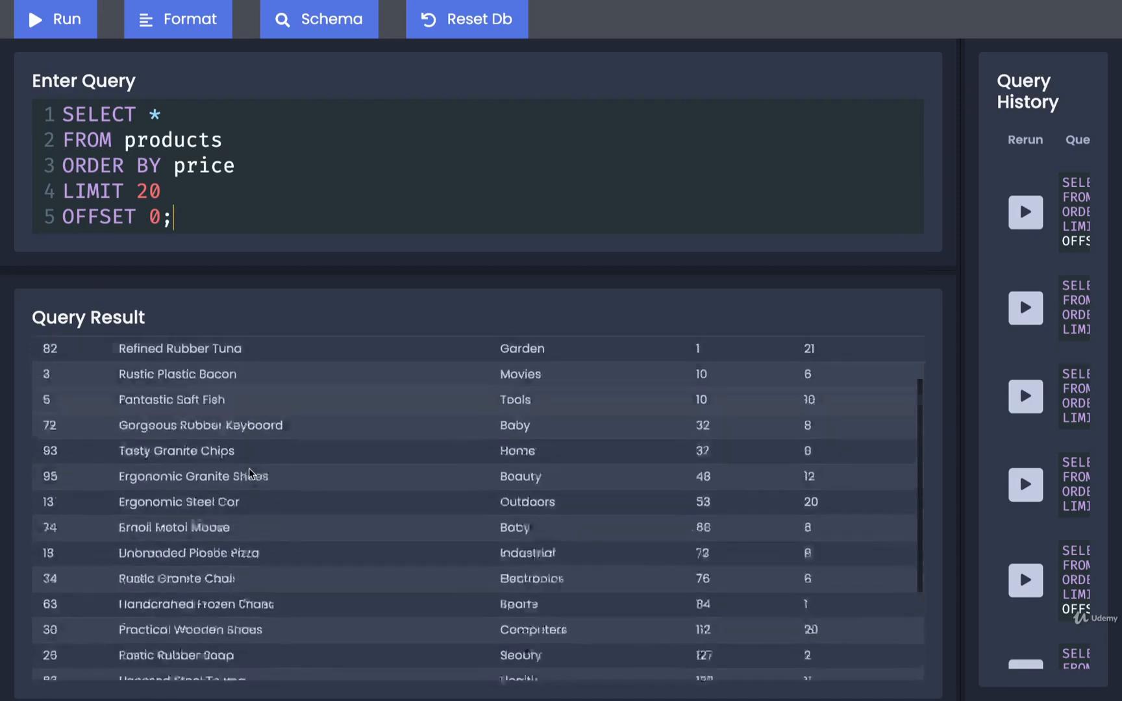
click(55, 18)
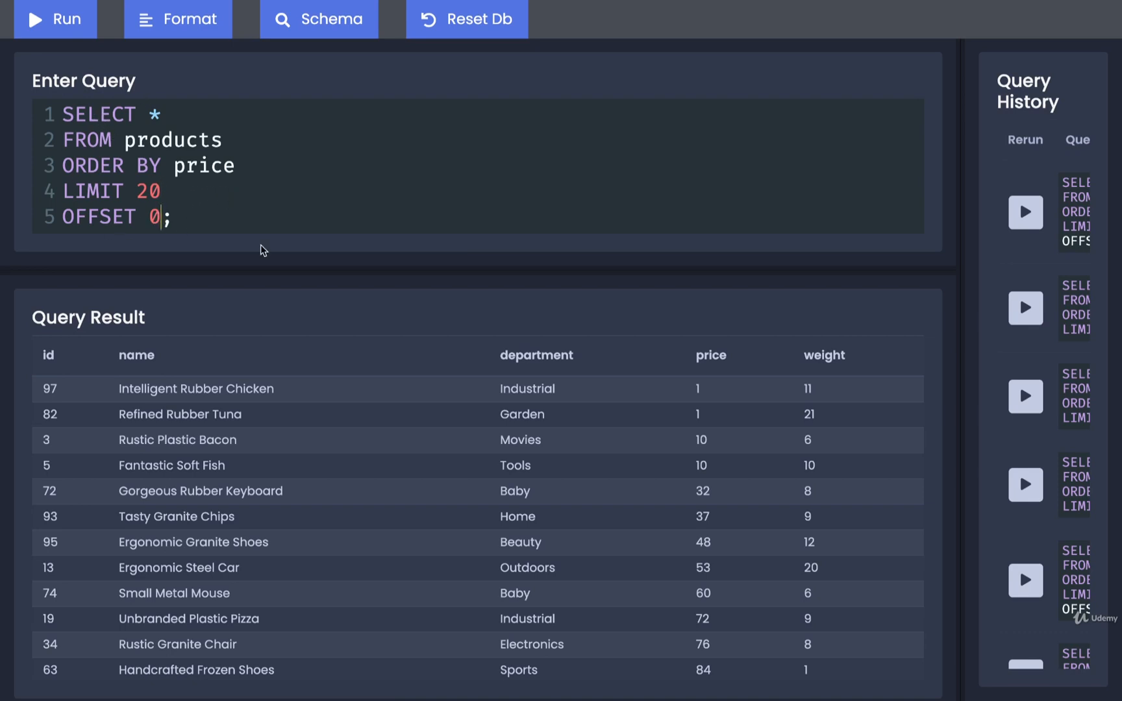
Run the second page with OFFSET 20, then change the offset to 40
text(2)
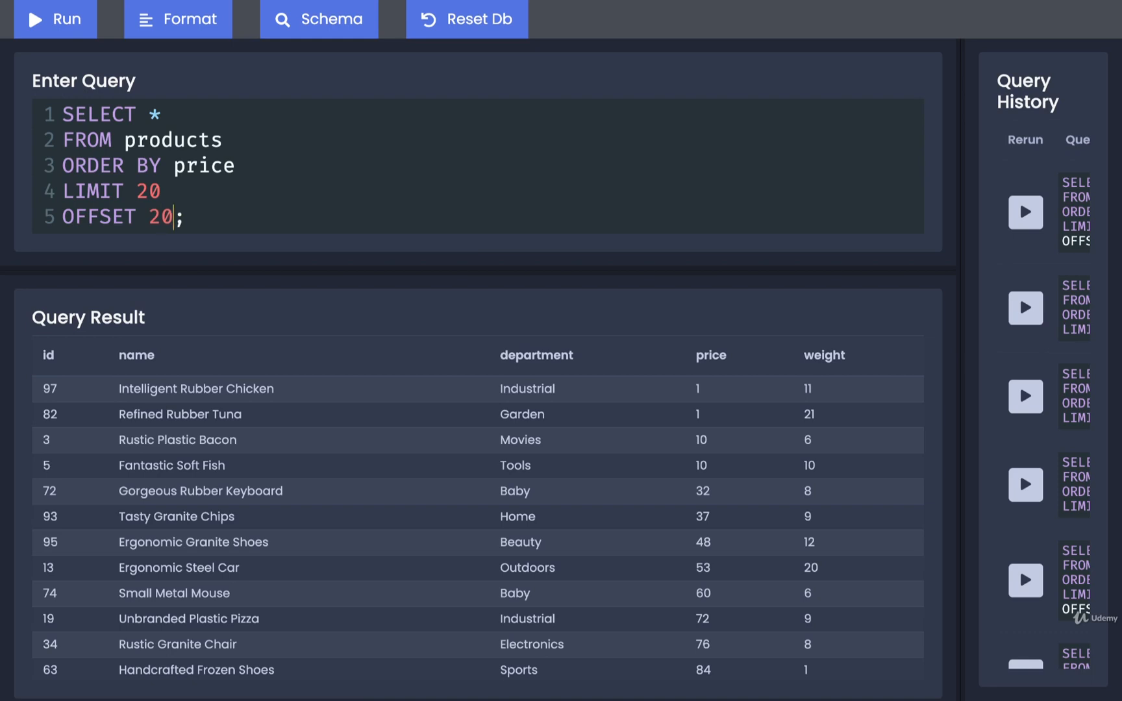
mouse_move(230, 187)
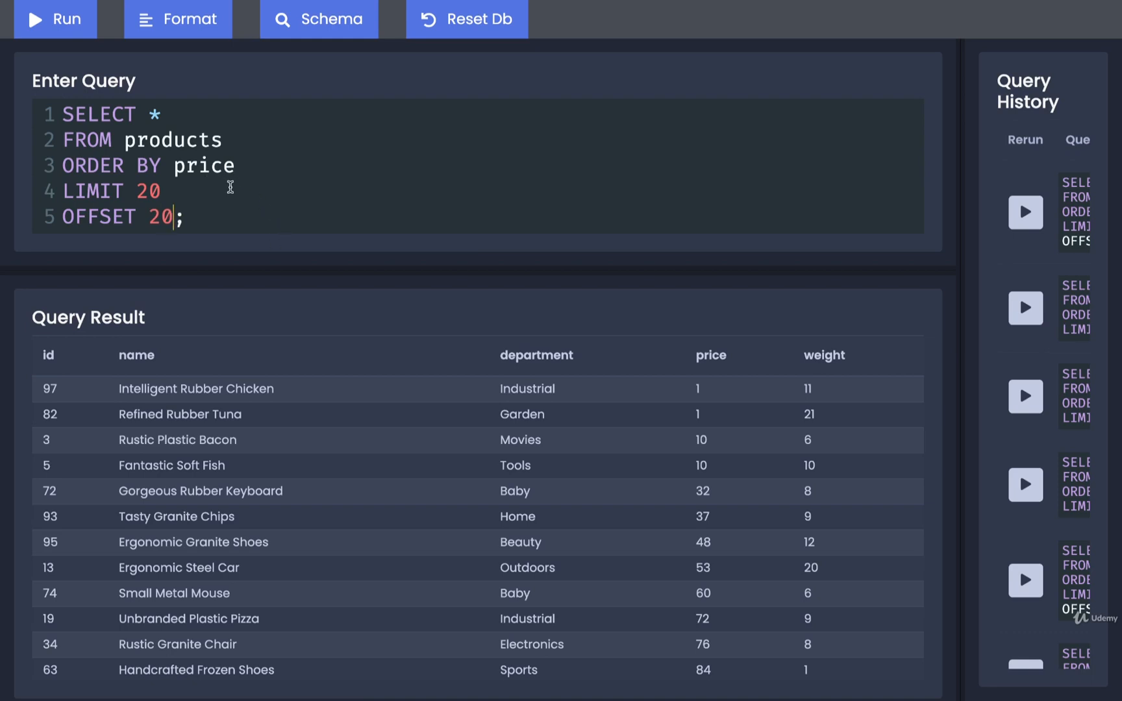
mouse_move(189, 188)
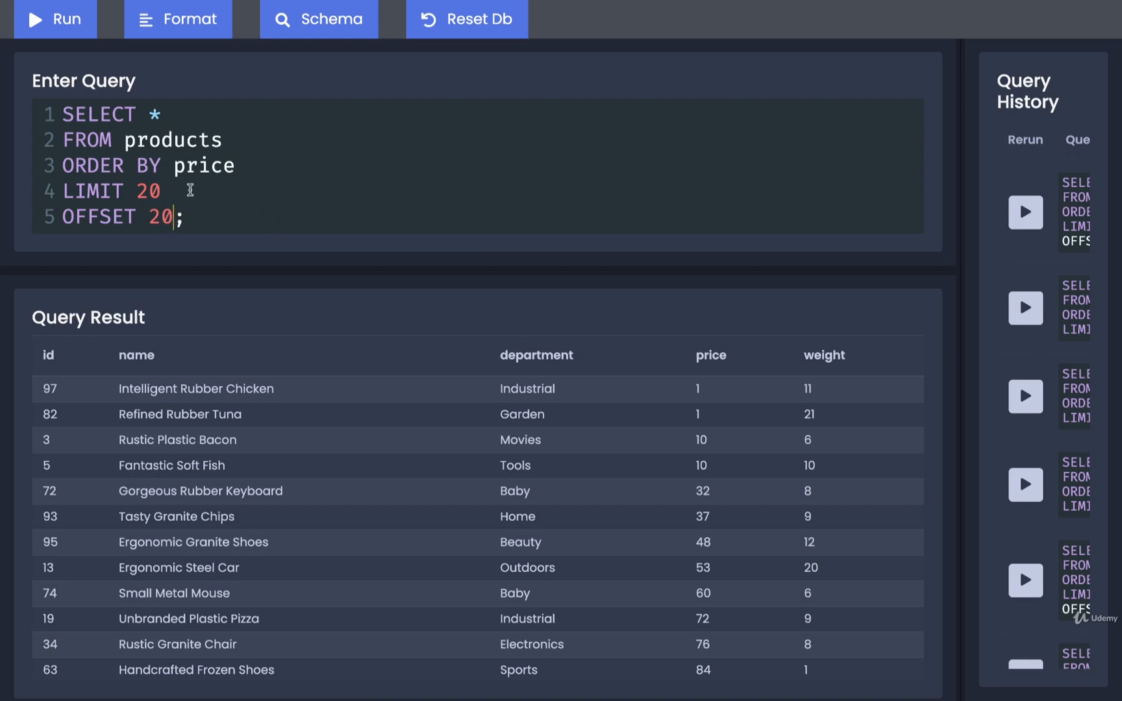
click(55, 18)
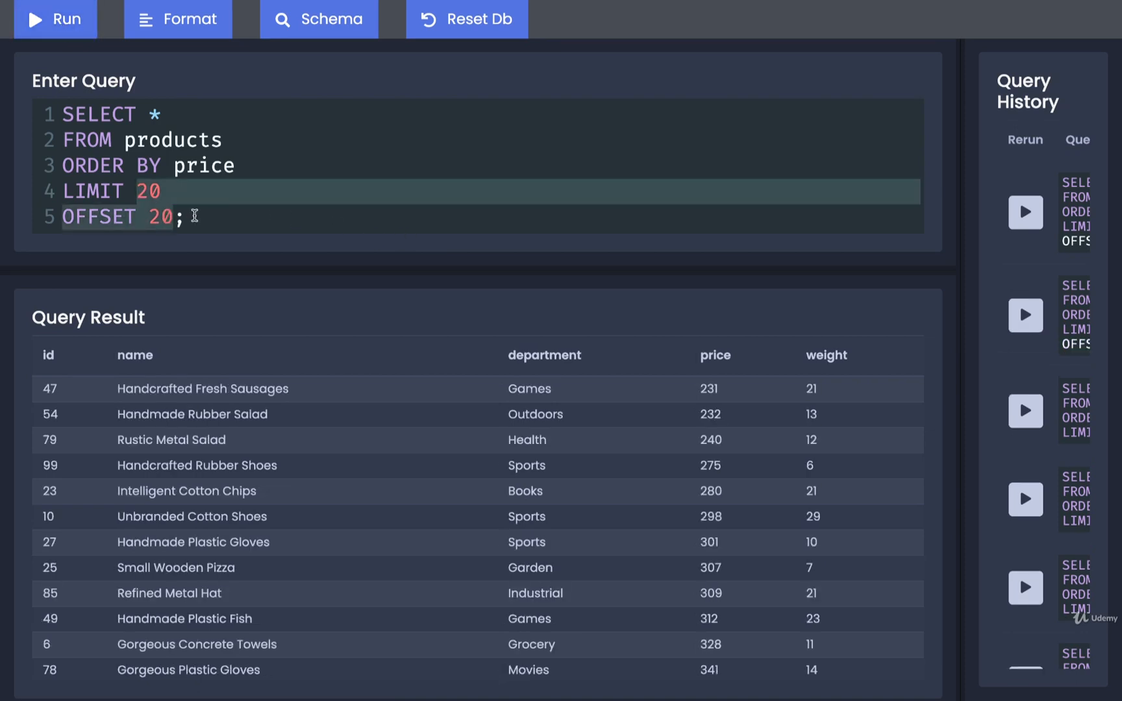
text(4)
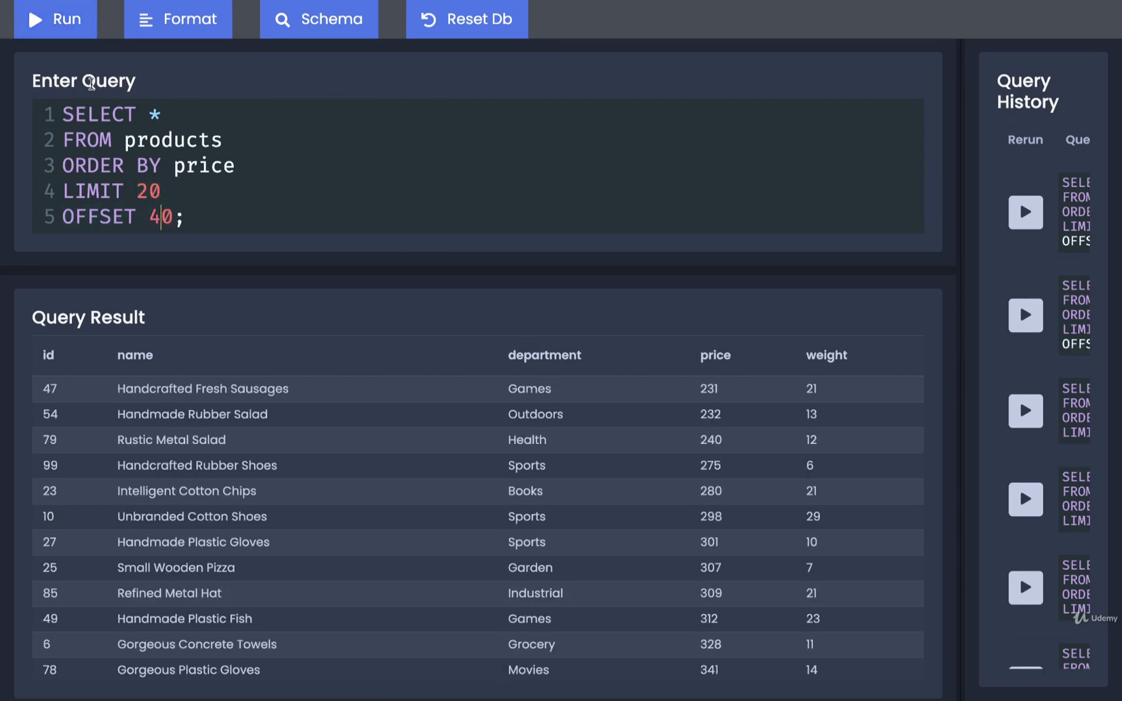